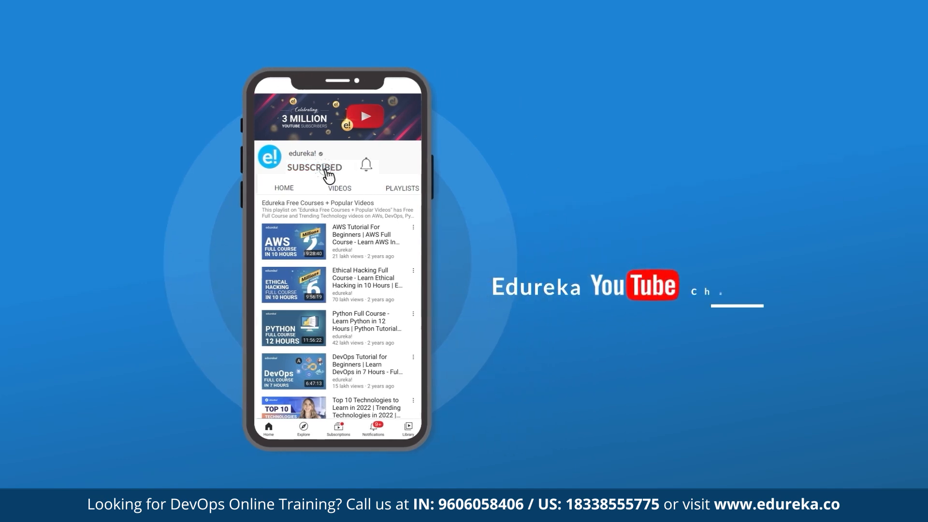
Step: Look over the Jenkins dashboard, which has no jobs yet
left_click(365, 167)
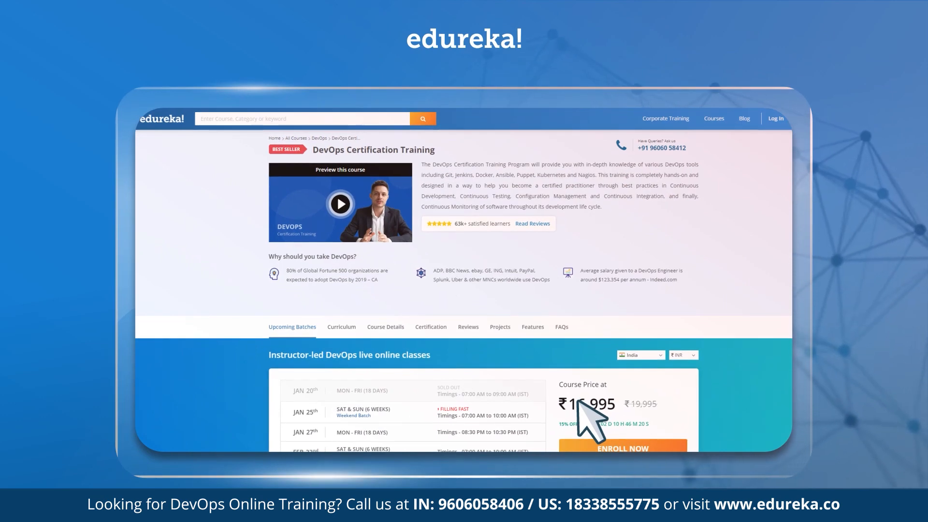
scroll("down", 3)
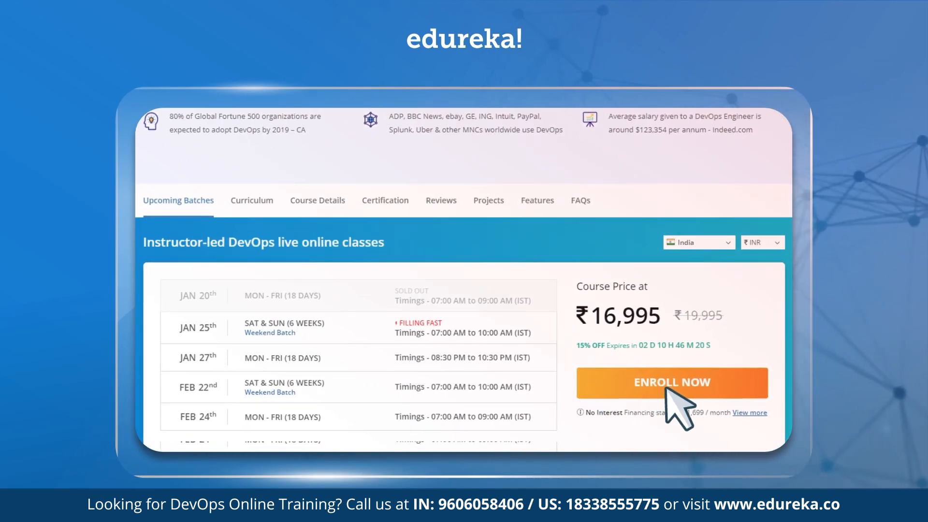
scroll("up", 3)
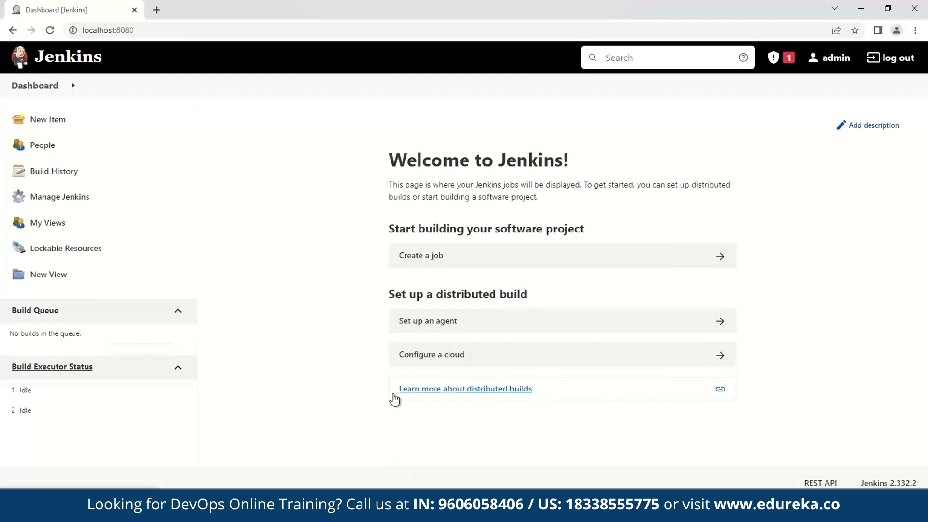
mouse_move(191, 206)
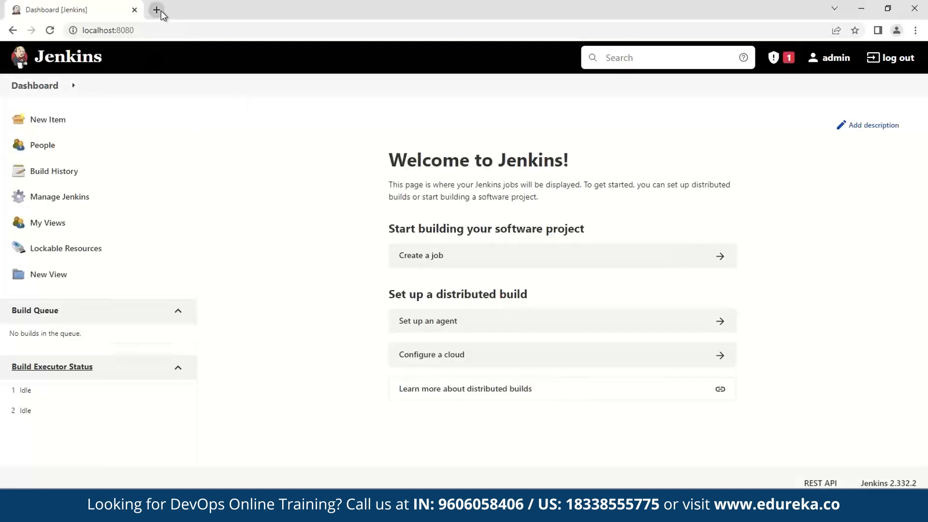
Step: Bring up the GitHub maven repository (src, target, pom.xml) in a second browser tab
left_click(156, 10)
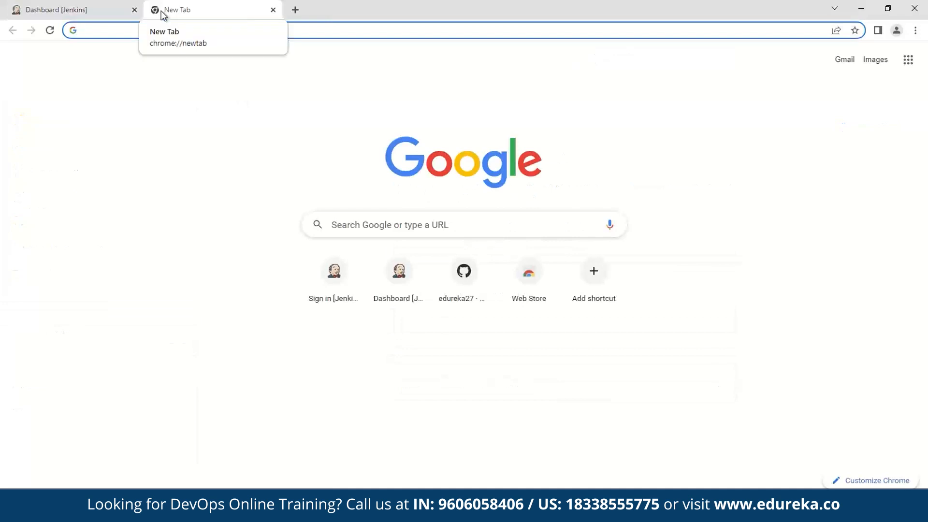
left_click(461, 271)
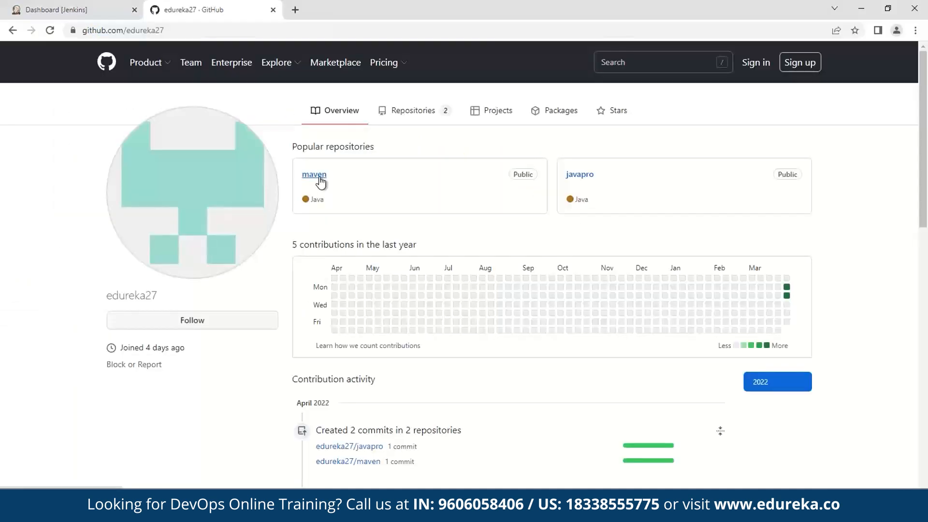
left_click(313, 174)
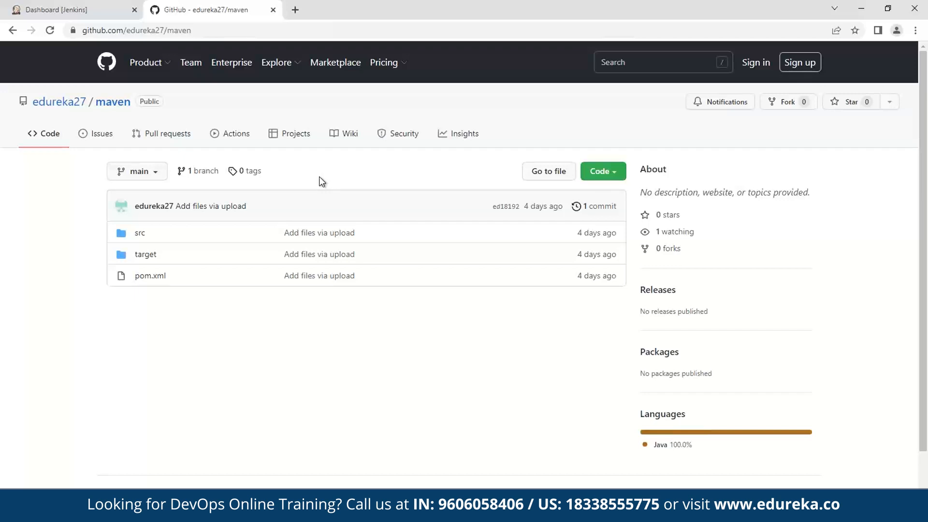
mouse_move(71, 6)
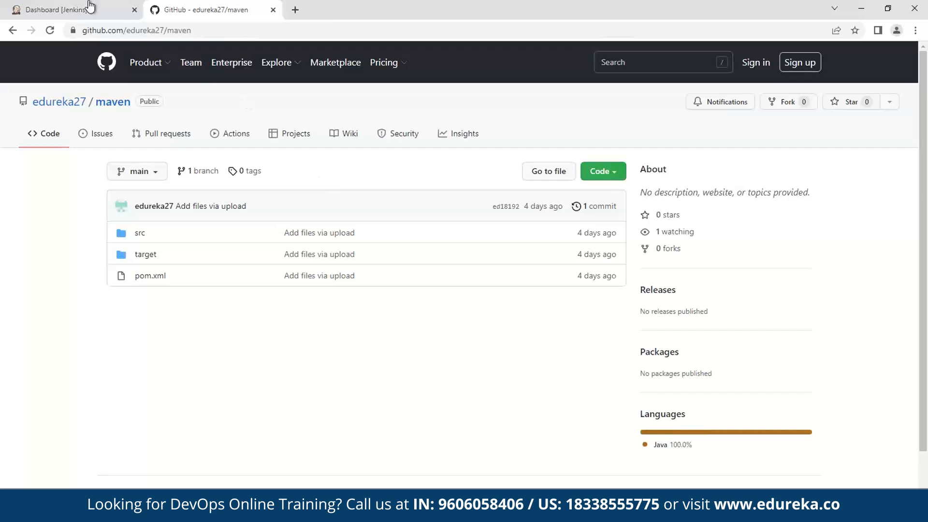
Step: Go to the Available plugins list under Manage Jenkins > Manage Plugins
left_click(56, 10)
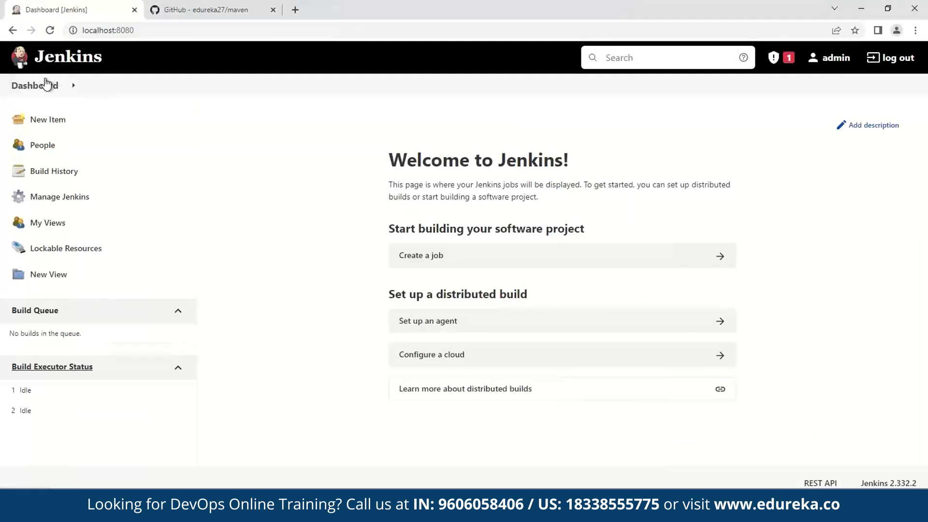
left_click(59, 197)
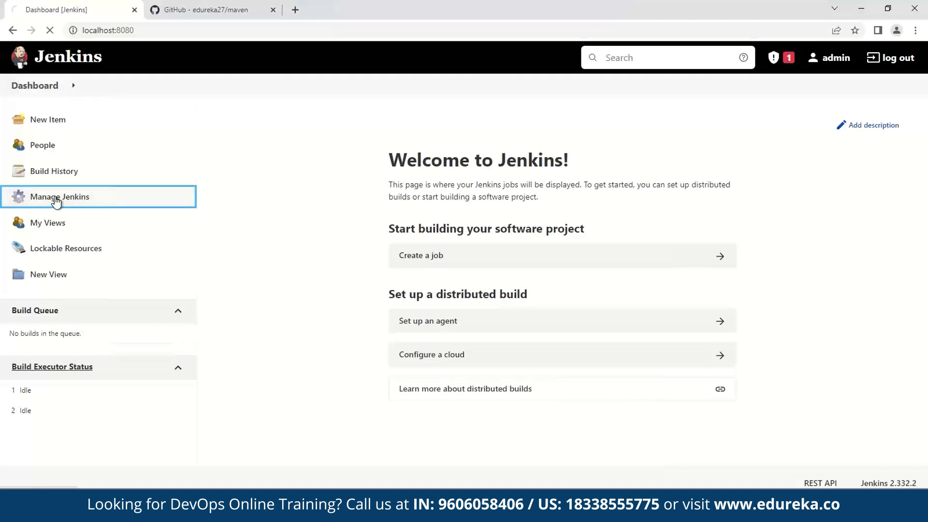
left_click(59, 196)
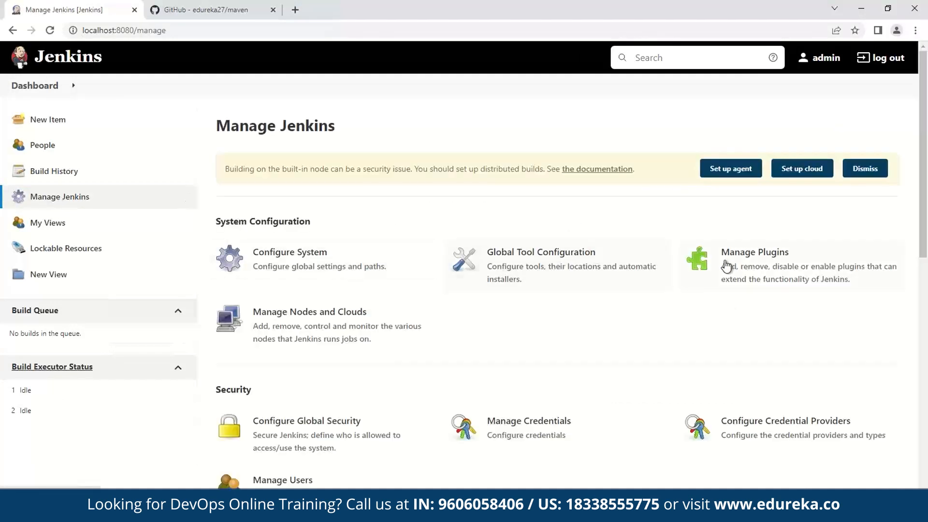
left_click(754, 252)
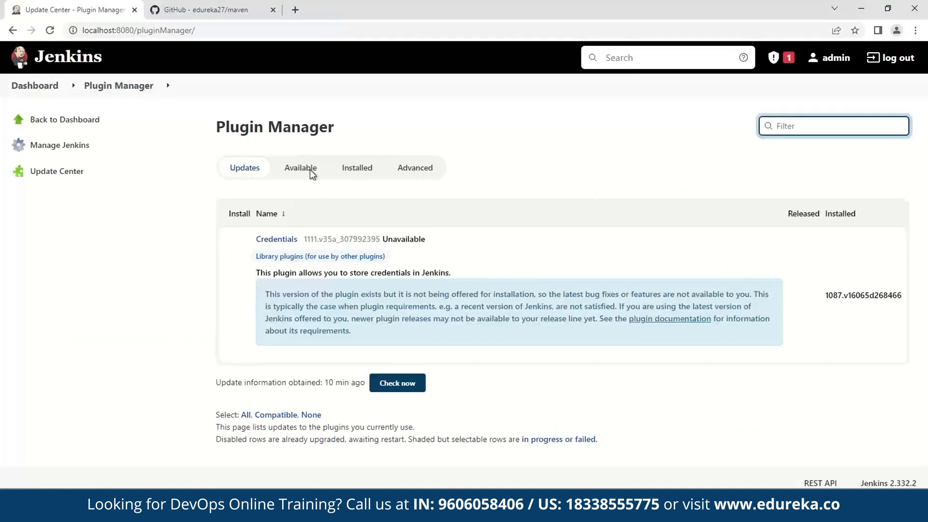
left_click(300, 167)
type("m")
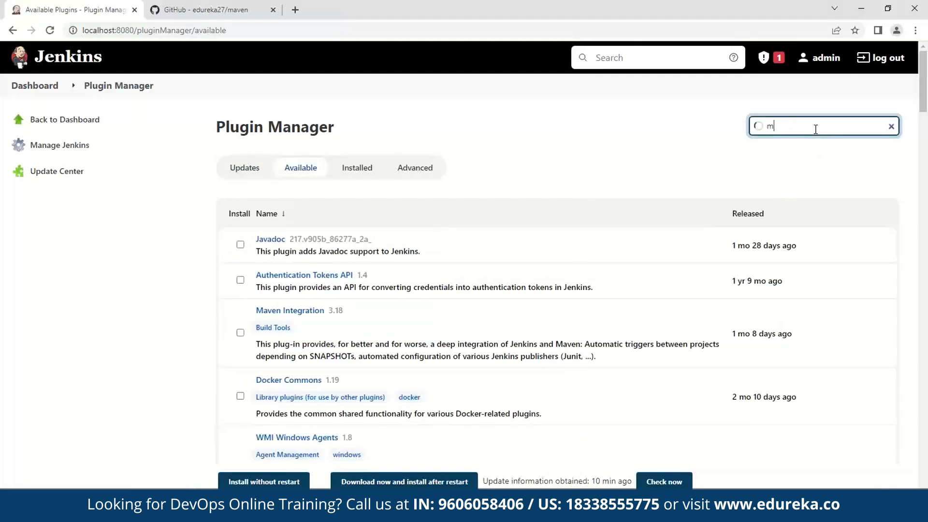
Step: Search 'maven', install Maven Integration and have Jenkins restart after installation
type("aven")
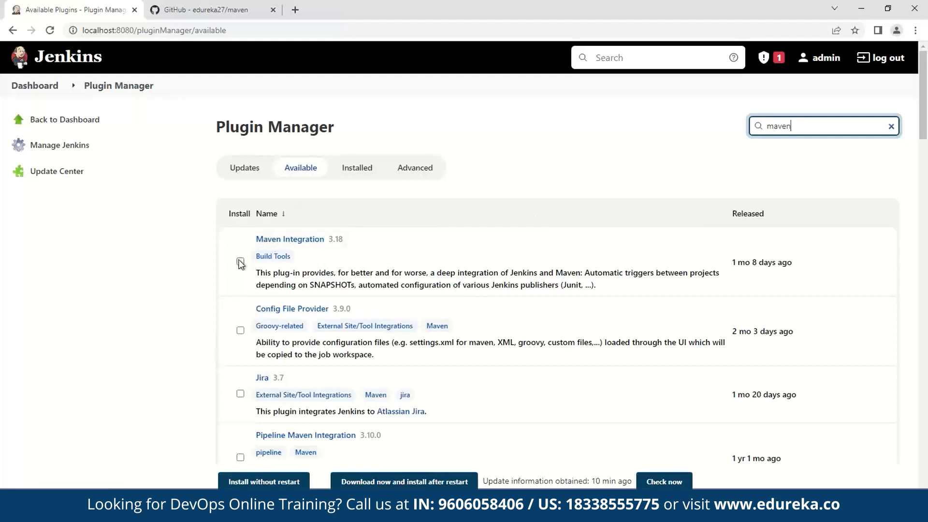
left_click(239, 261)
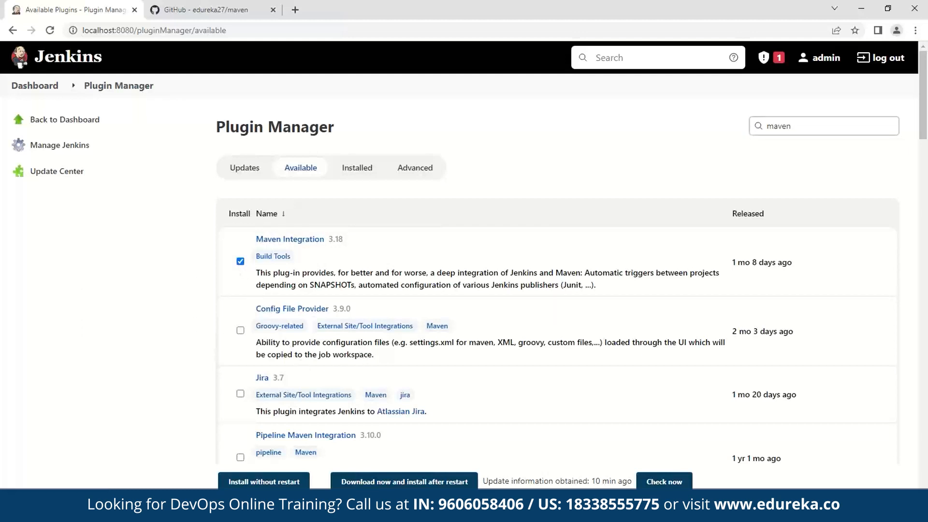
left_click(263, 481)
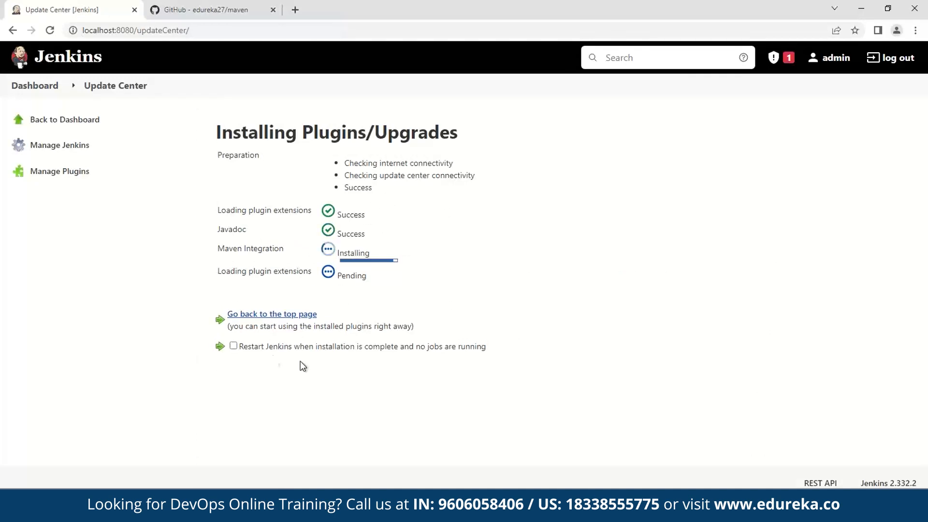
mouse_move(246, 352)
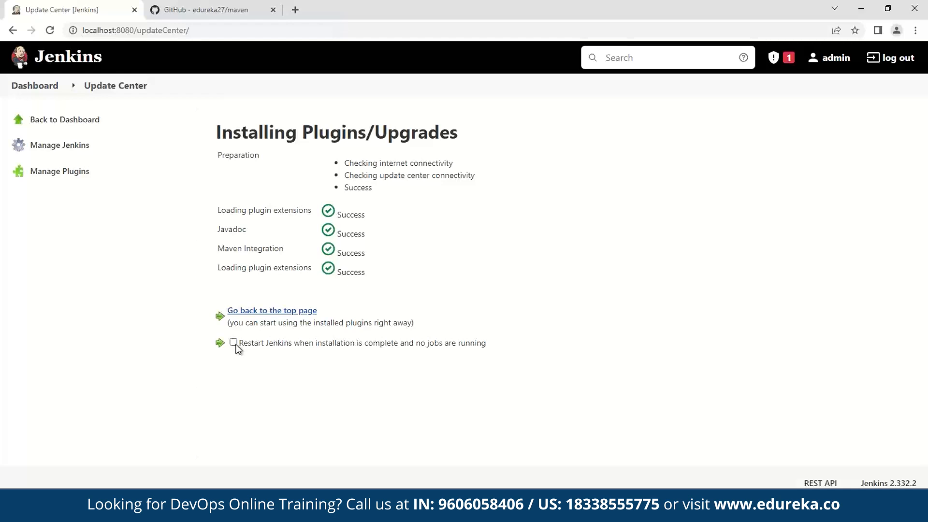
left_click(232, 342)
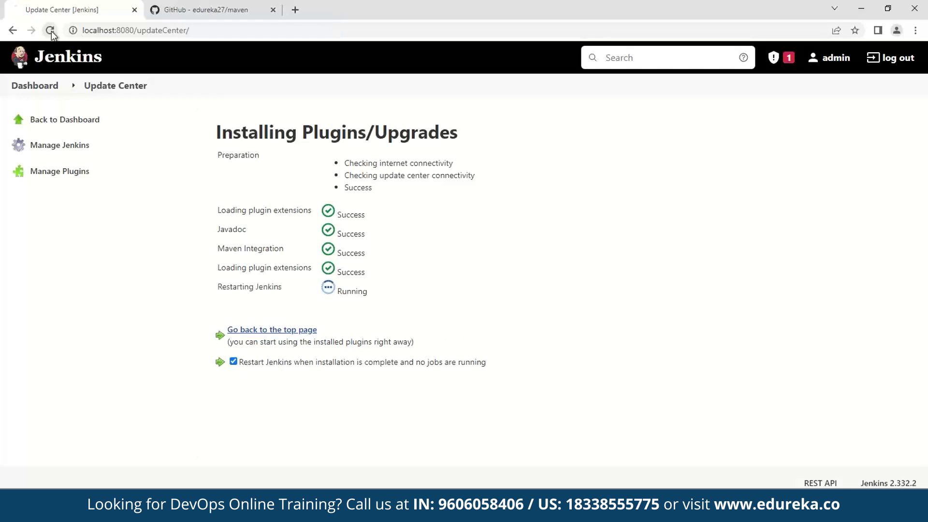
Step: Reload after the restart and sign back in to Jenkins
left_click(50, 30)
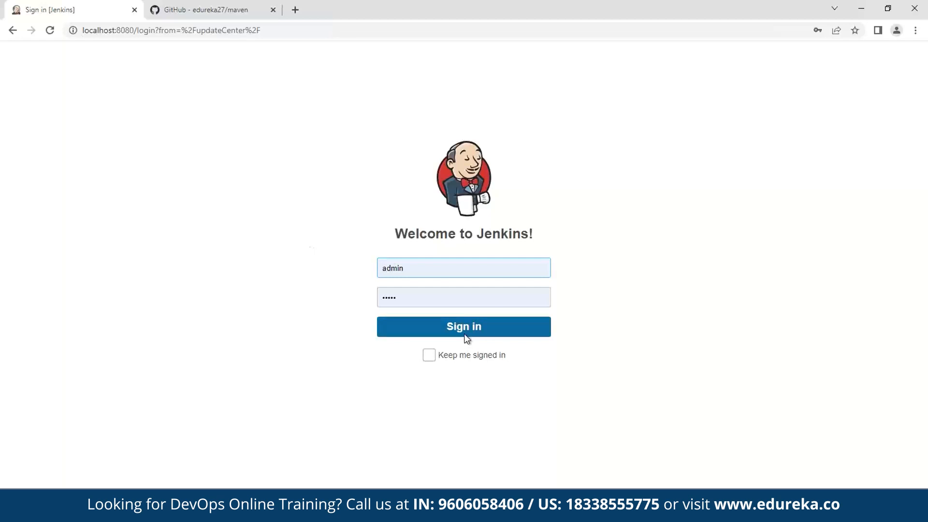
left_click(463, 326)
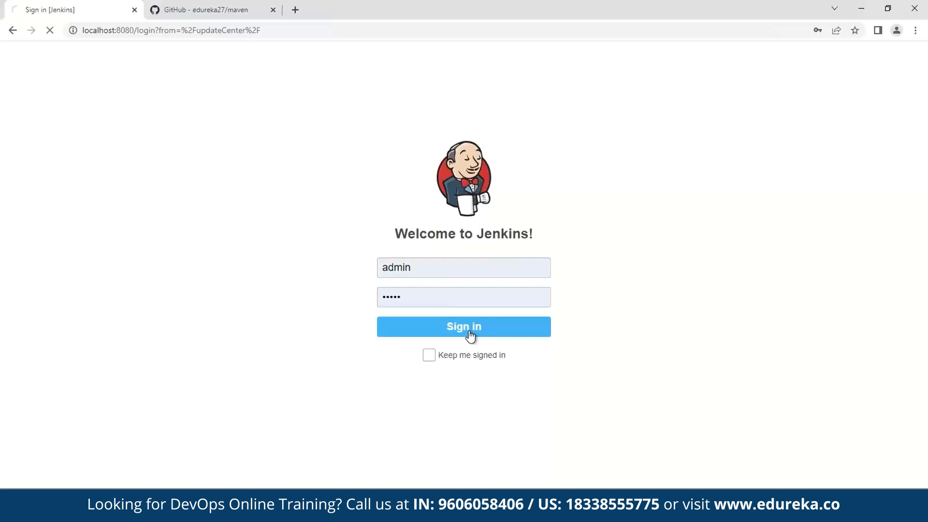
left_click(463, 326)
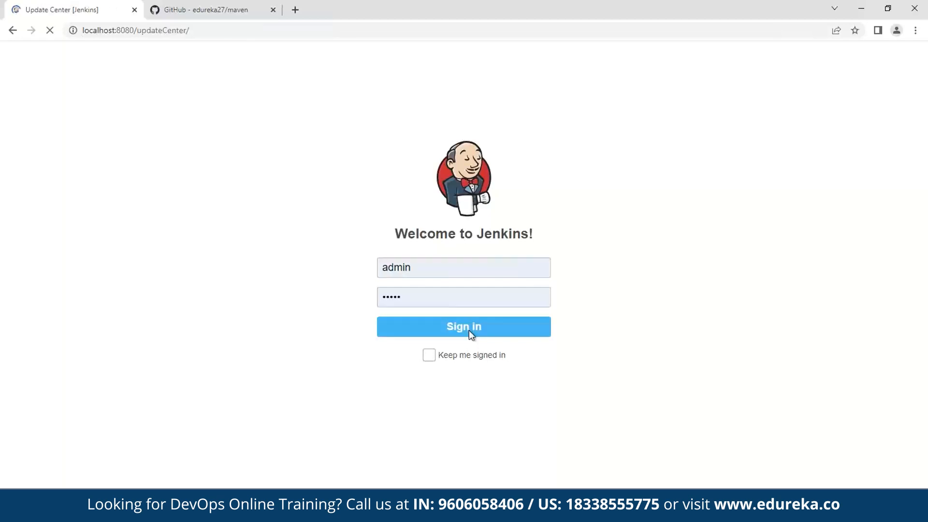
left_click(463, 326)
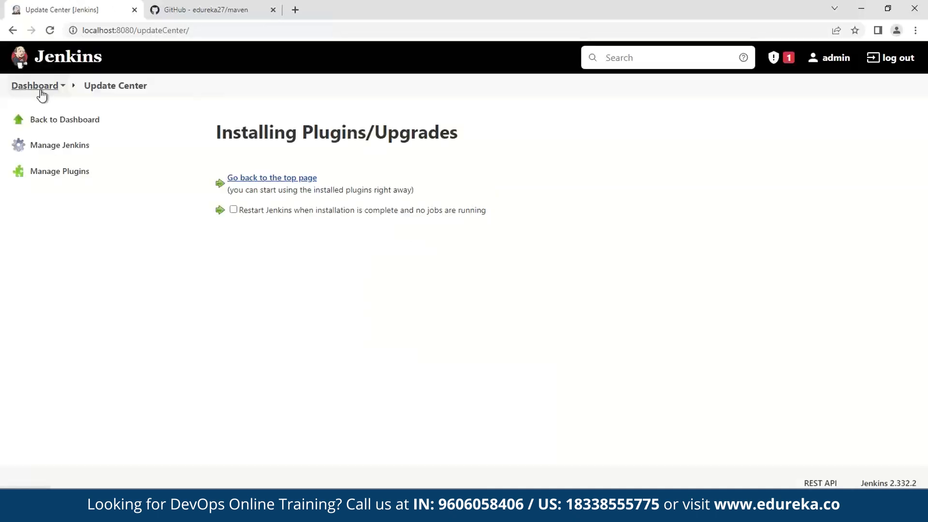
Step: Return to the Jenkins dashboard on the way to the New Item page
left_click(272, 178)
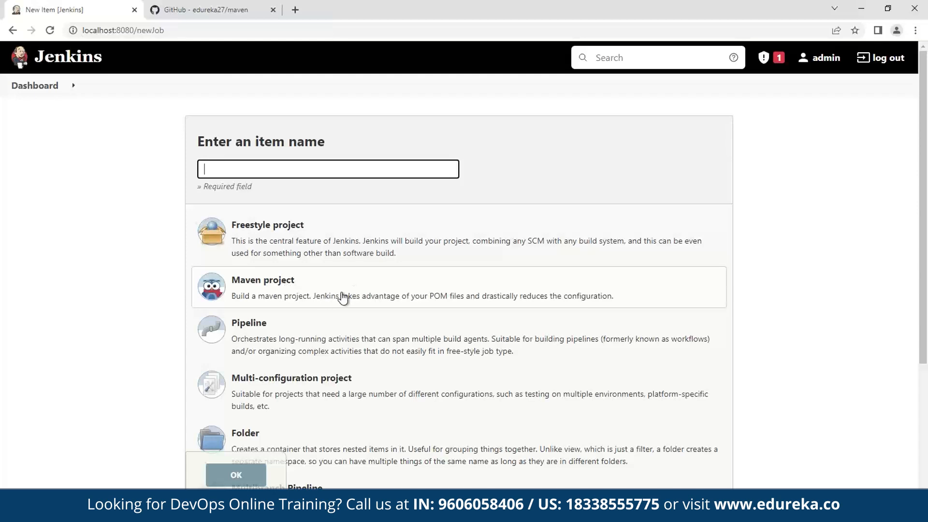
mouse_move(426, 293)
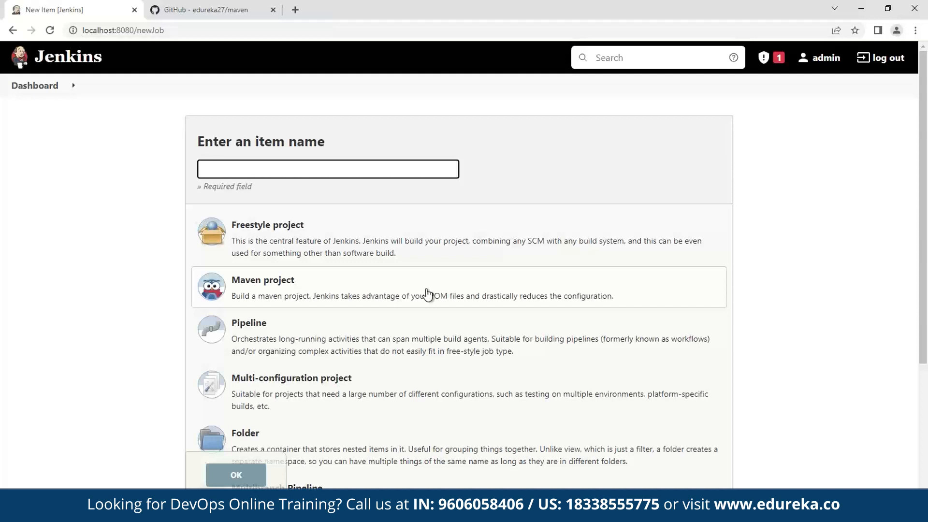
mouse_move(90, 99)
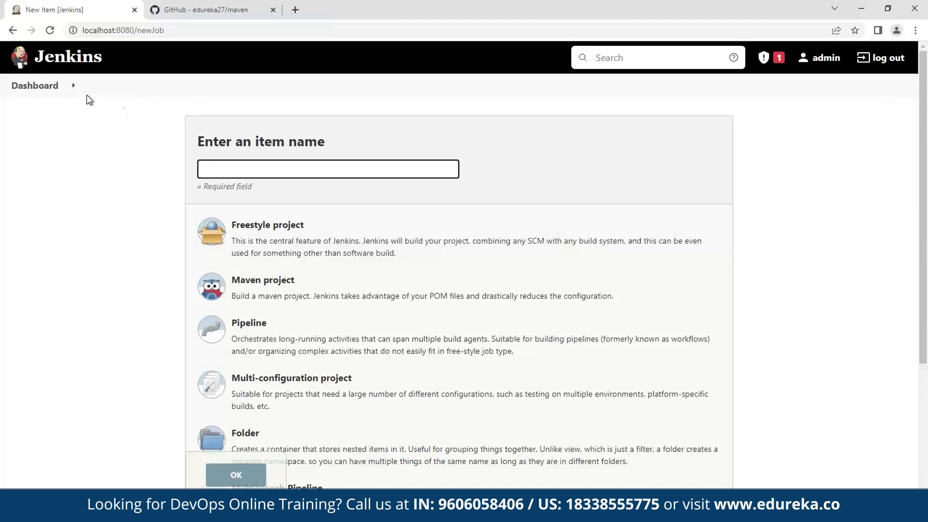
mouse_move(35, 85)
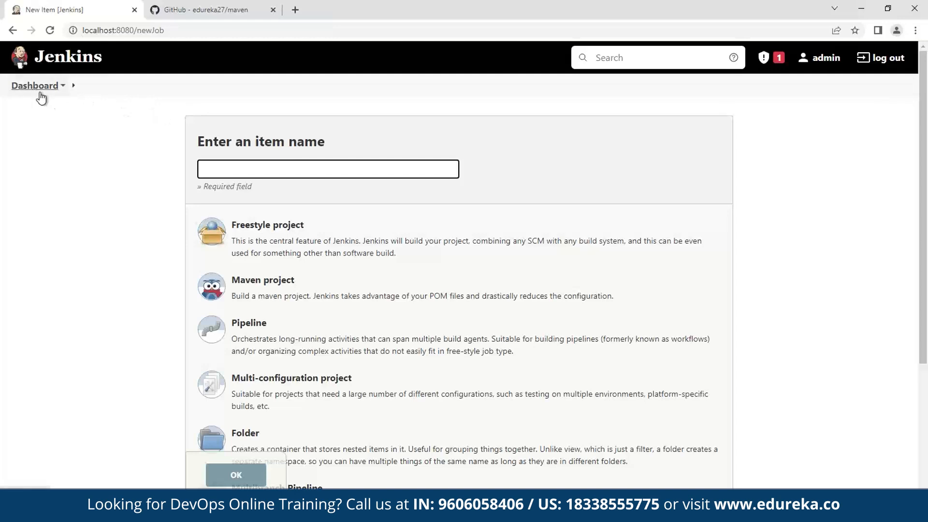
Step: In Global Tool Configuration, add a new Maven installation entry
left_click(34, 85)
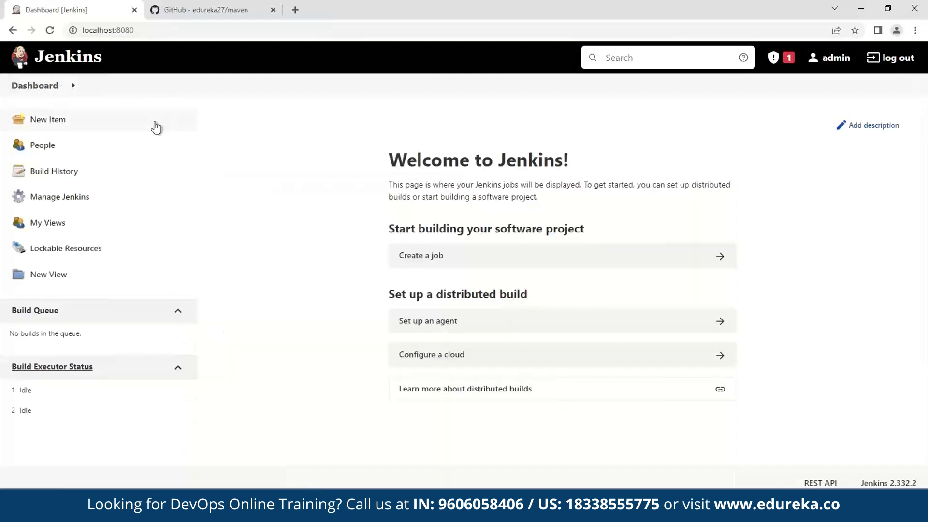
mouse_move(155, 126)
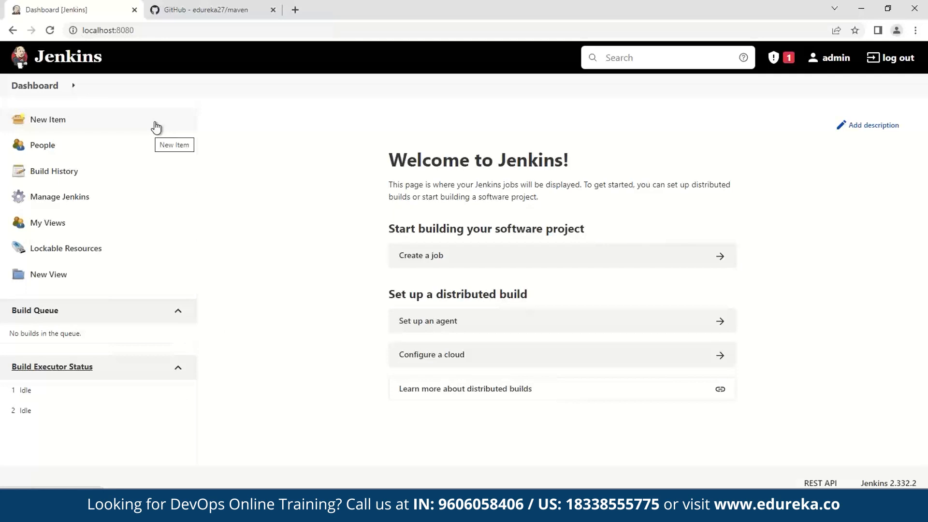
mouse_move(77, 196)
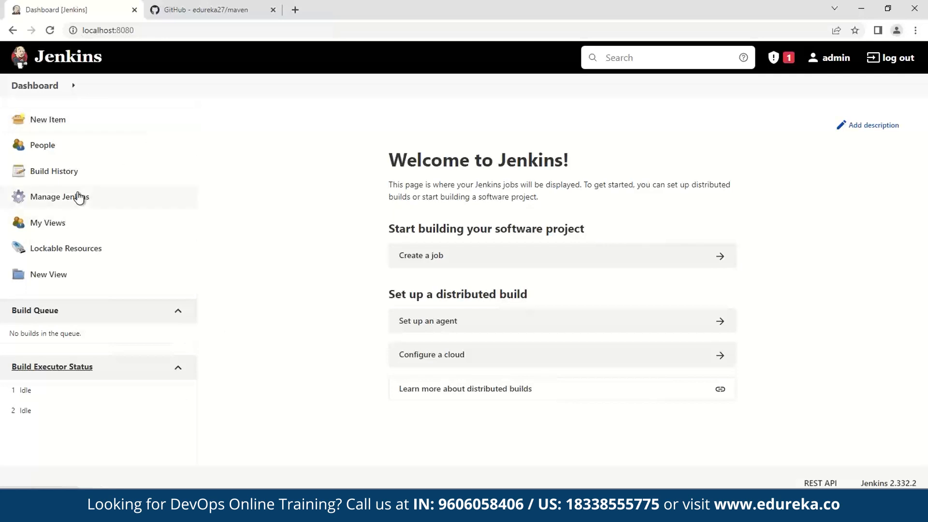
left_click(59, 196)
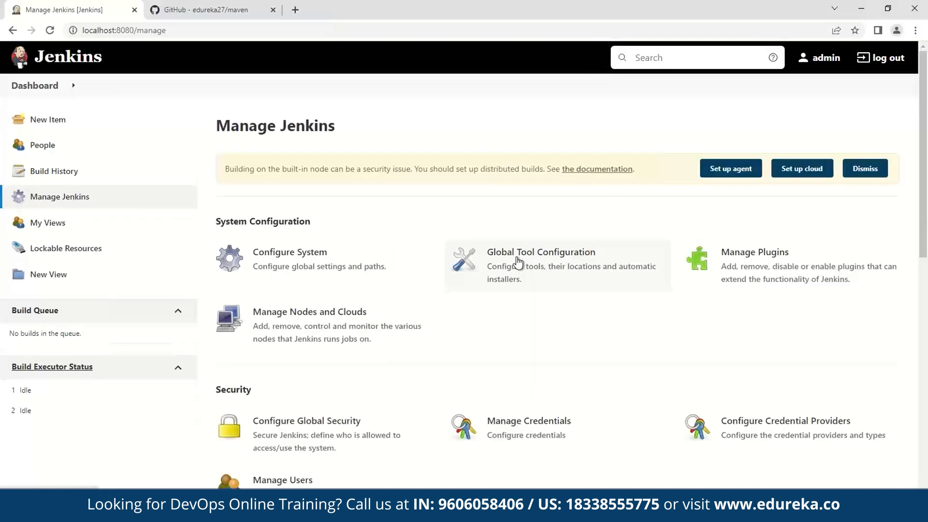
left_click(540, 252)
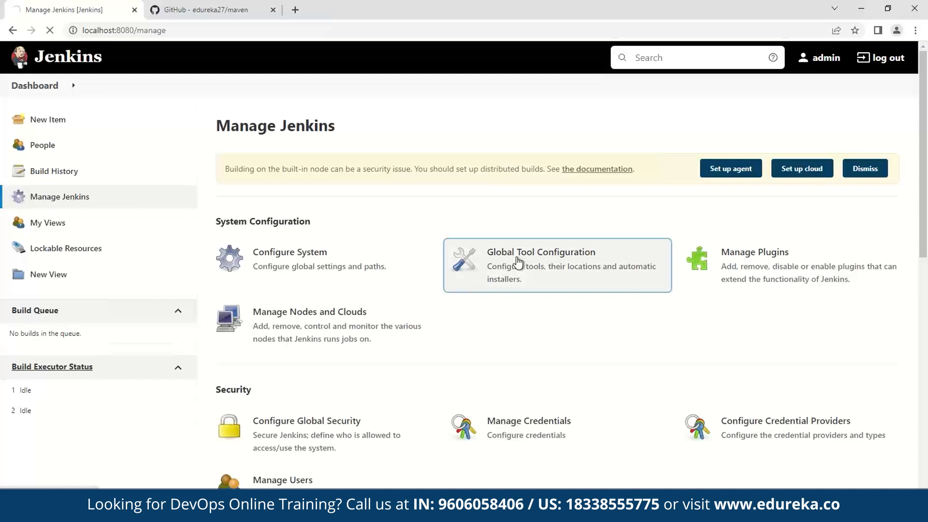
left_click(541, 264)
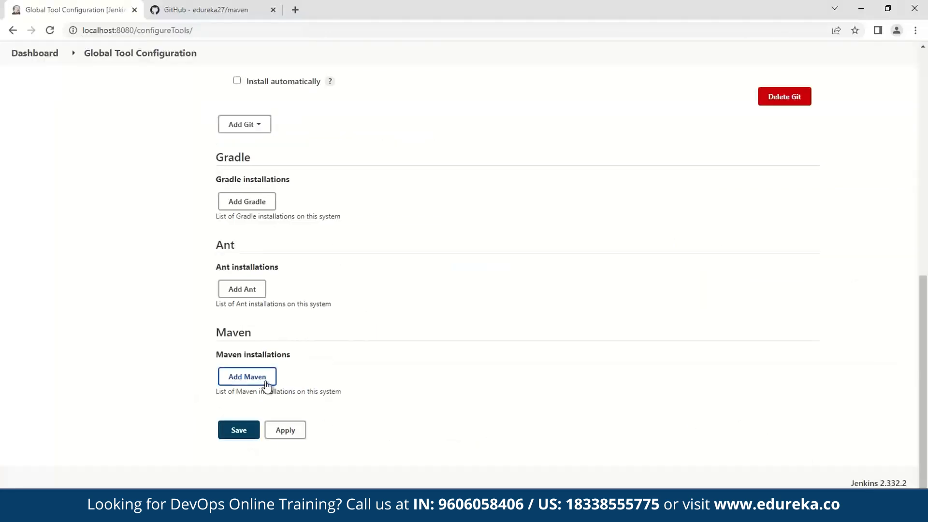
left_click(247, 375)
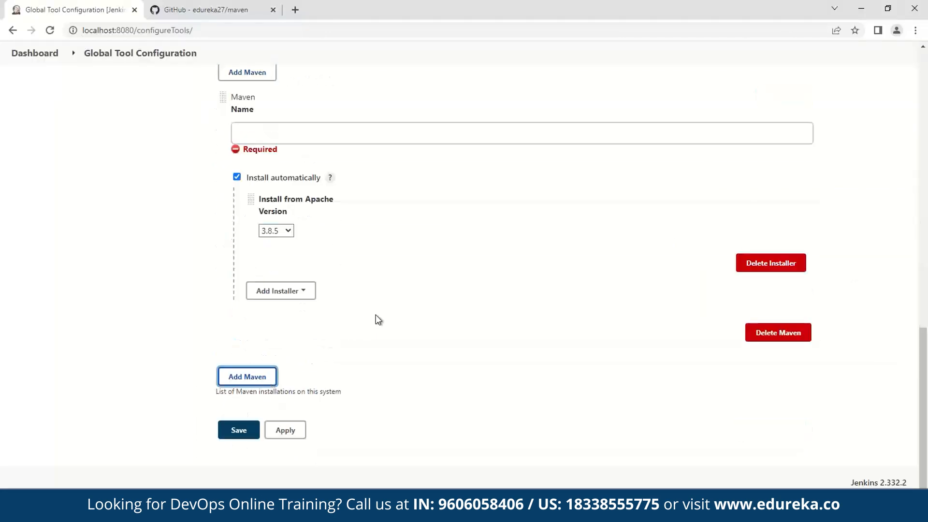
mouse_move(237, 178)
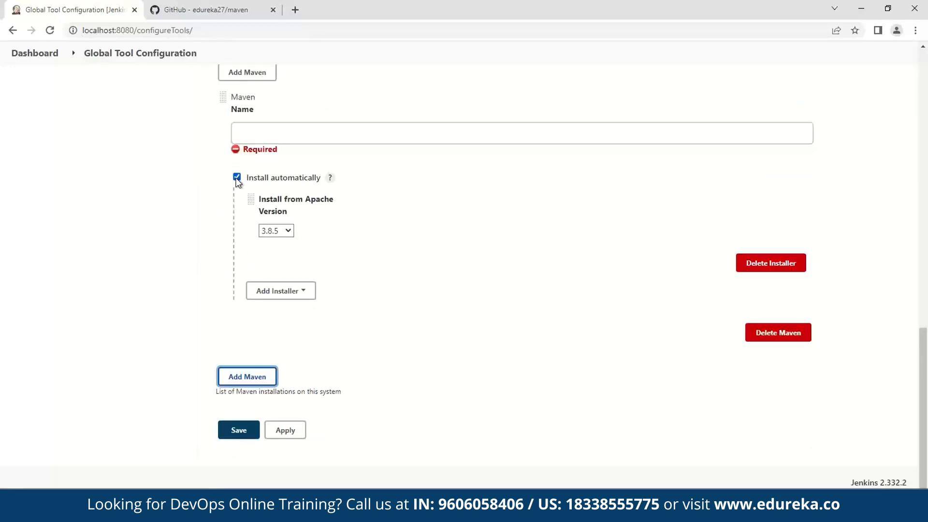
Step: Name it Maven with home C:\apache-maven-3.8.5, automatic install off, and save
left_click(237, 178)
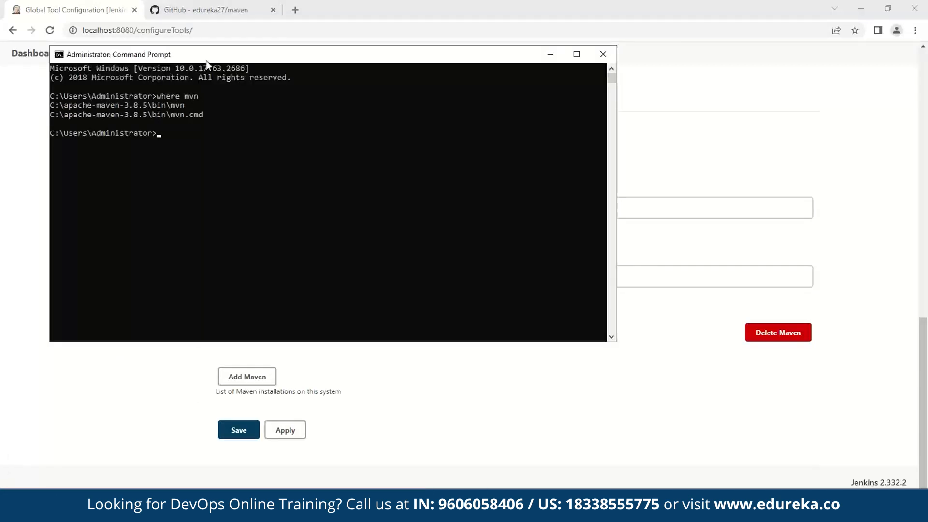
mouse_move(125, 120)
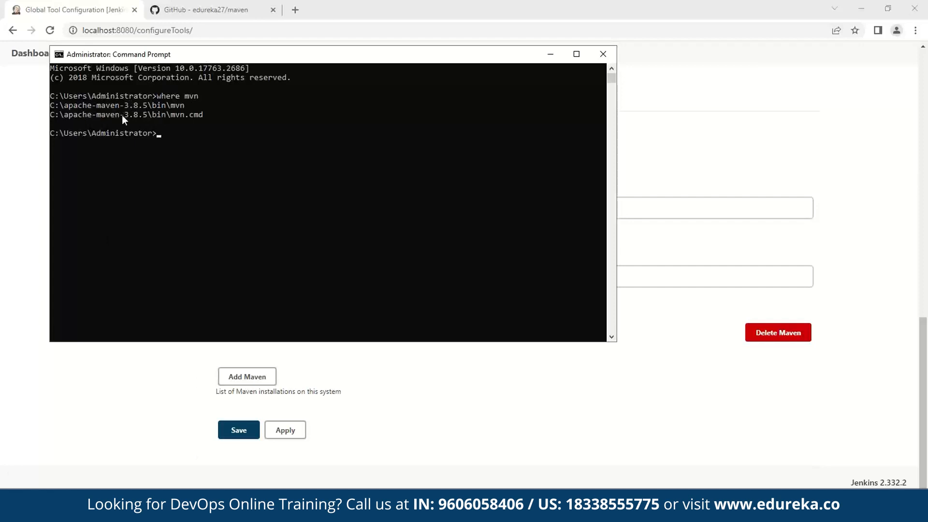
mouse_move(79, 109)
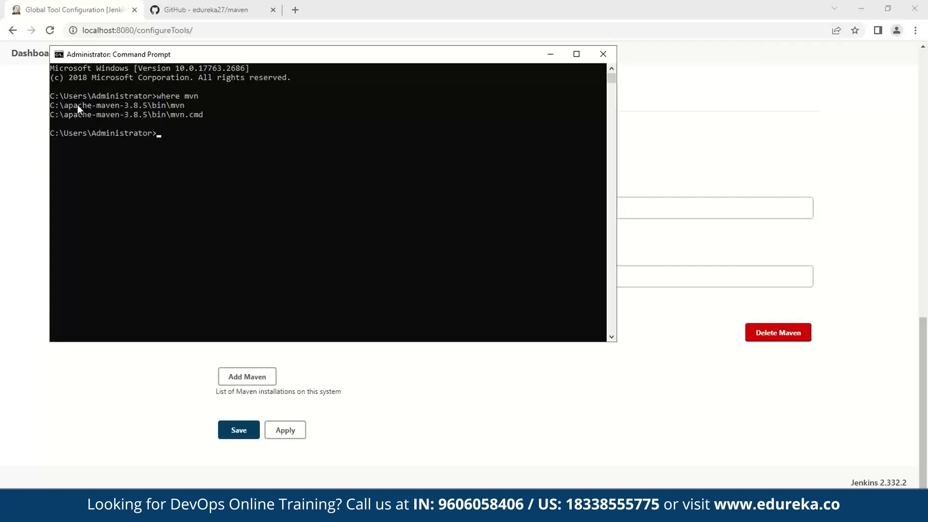
mouse_move(153, 111)
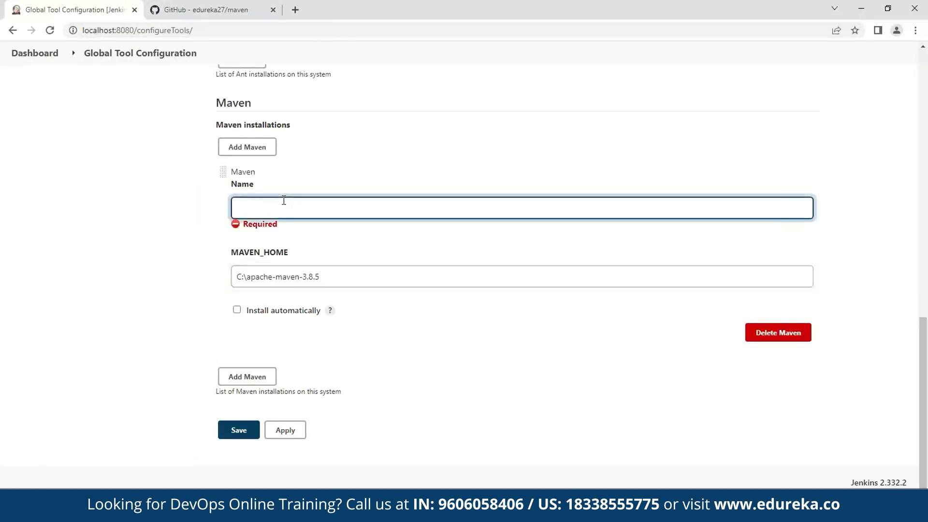
type("Maven")
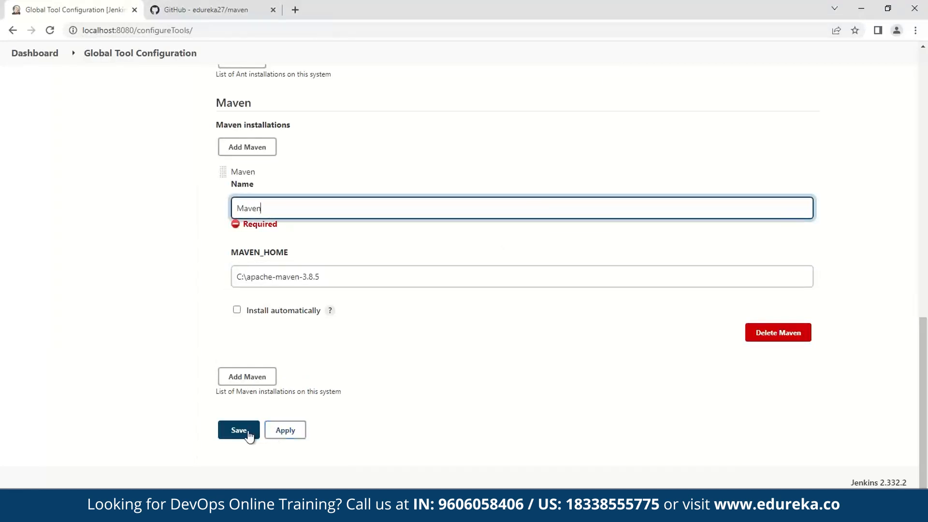
left_click(238, 429)
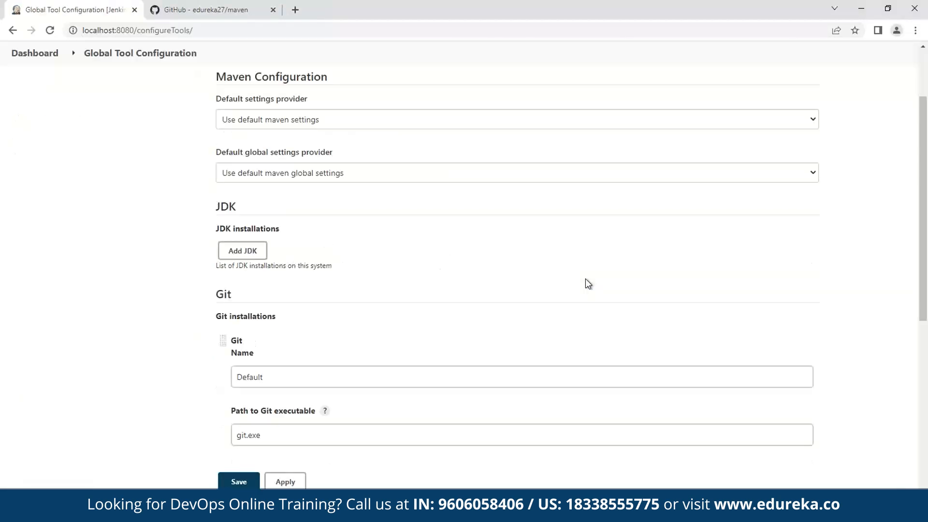
Step: Locate the local Git executable with 'where git'
scroll("down", 3)
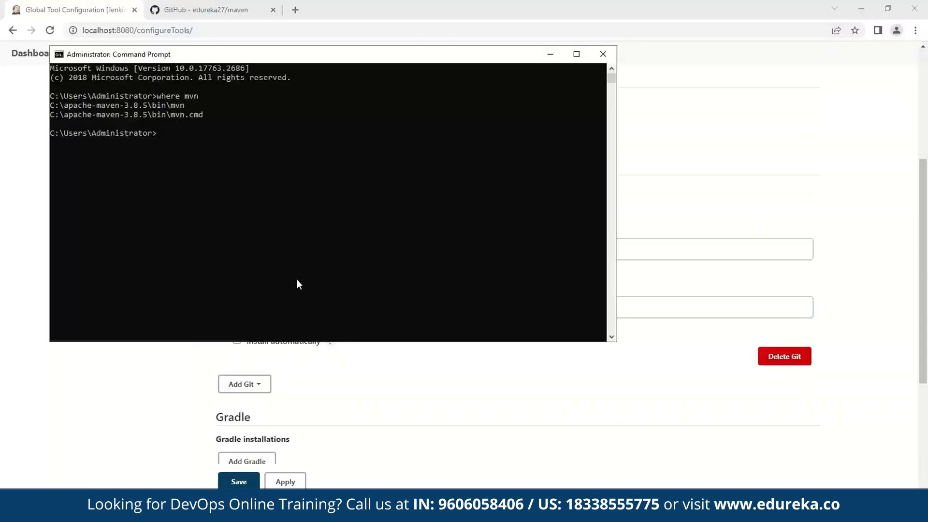
type("where")
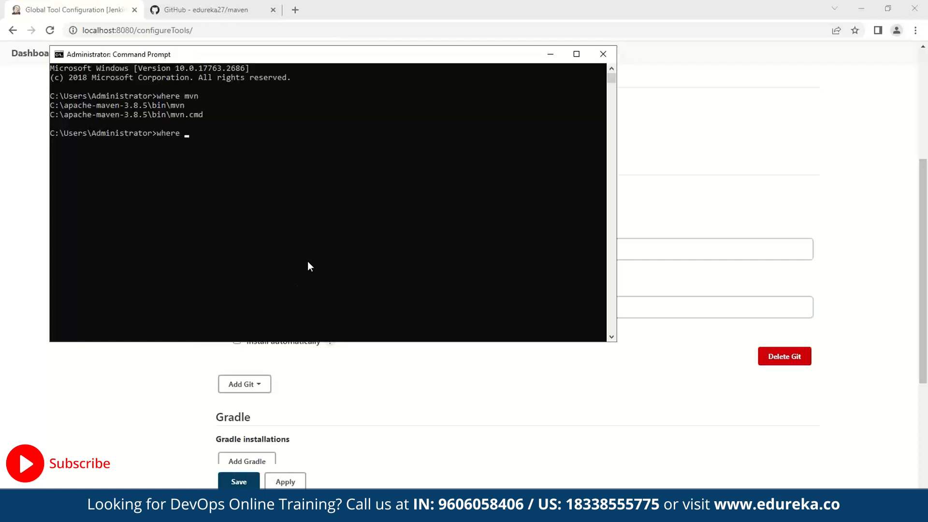
type("git")
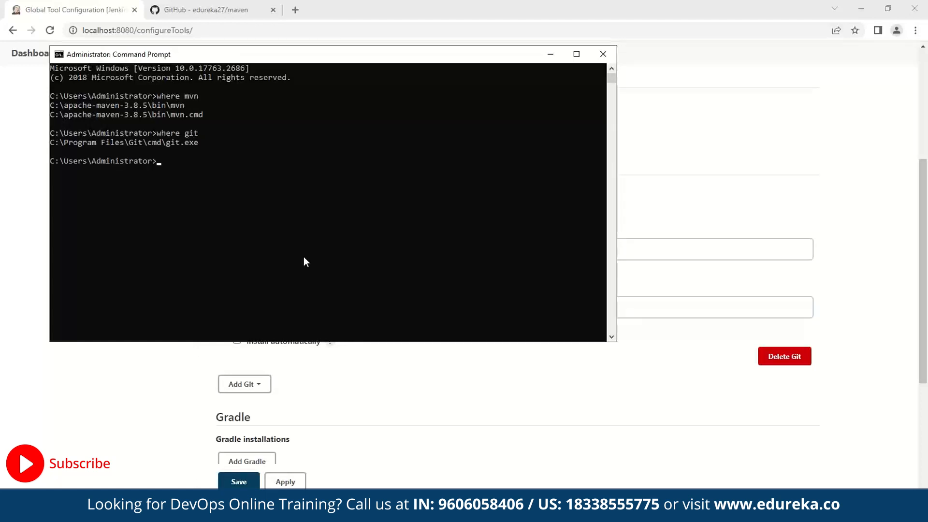
mouse_move(201, 148)
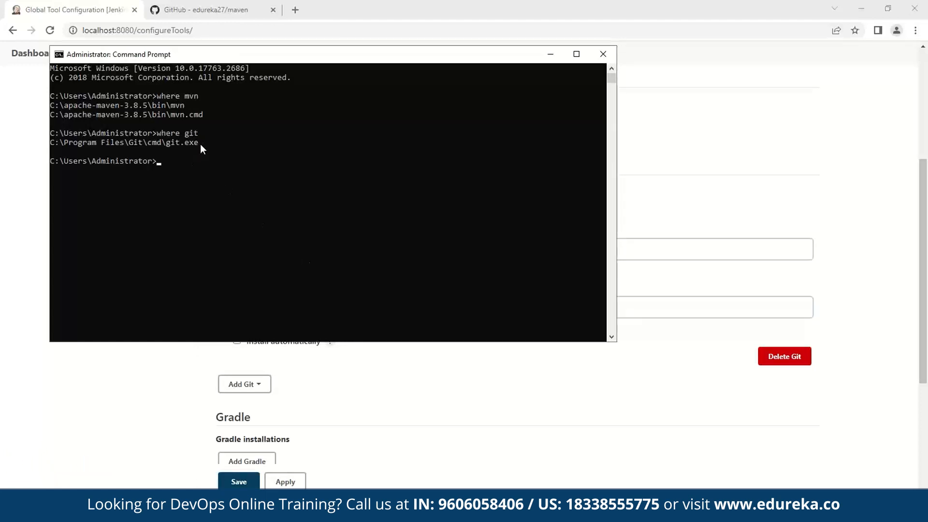
mouse_move(558, 5)
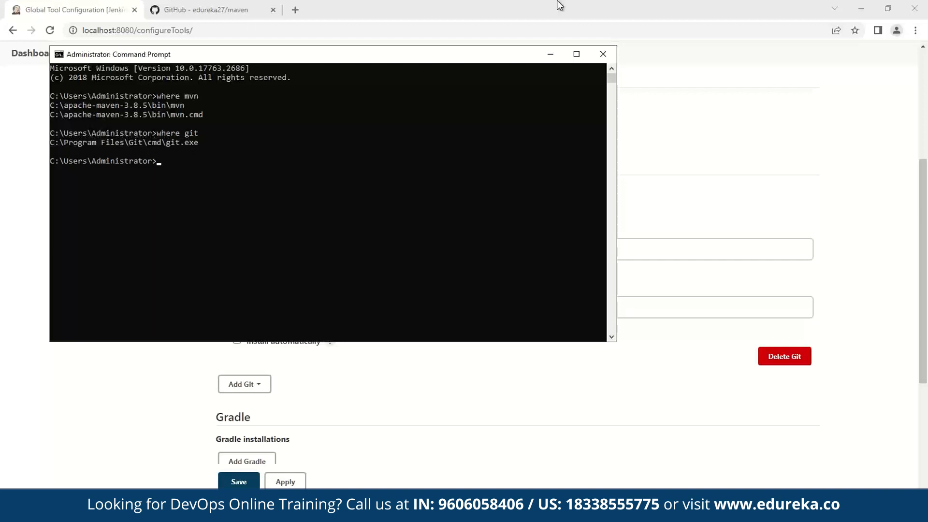
Step: Set Path to Git executable to C:\Program Files\Git\cmd\git.exe and save
left_click(602, 55)
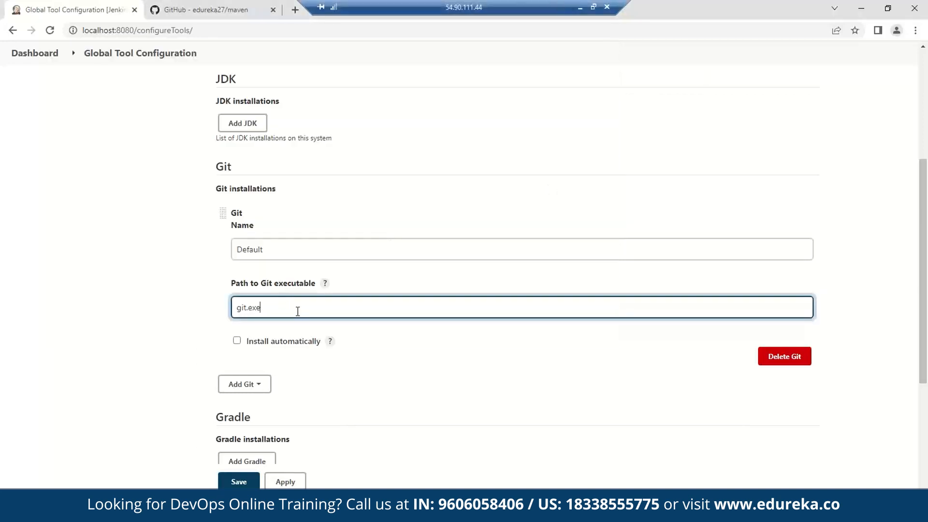
type("C:\\Program Files\\Git\\cmd\\git.exe")
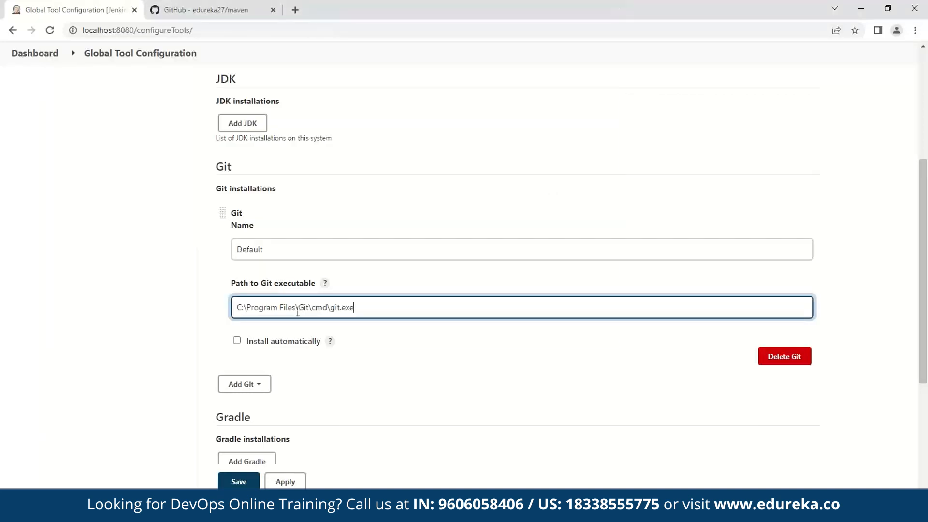
double_click(265, 308)
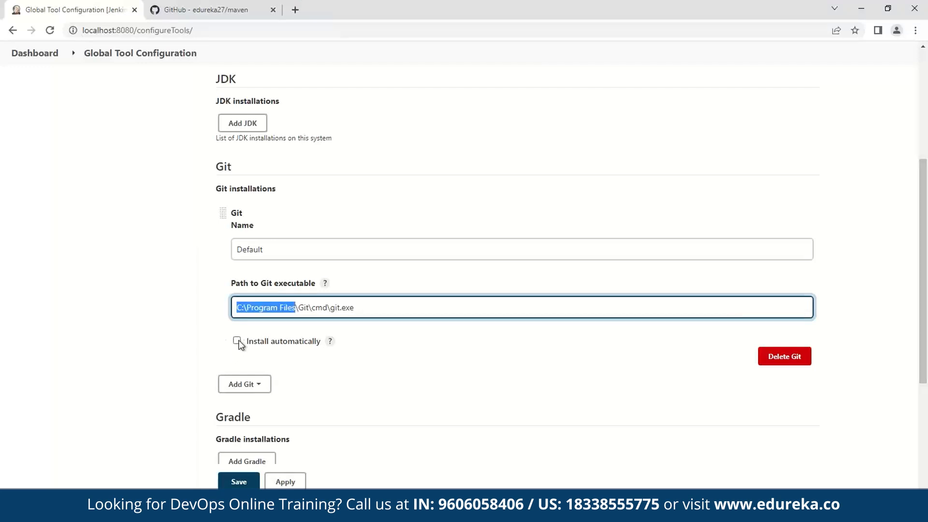
mouse_move(387, 344)
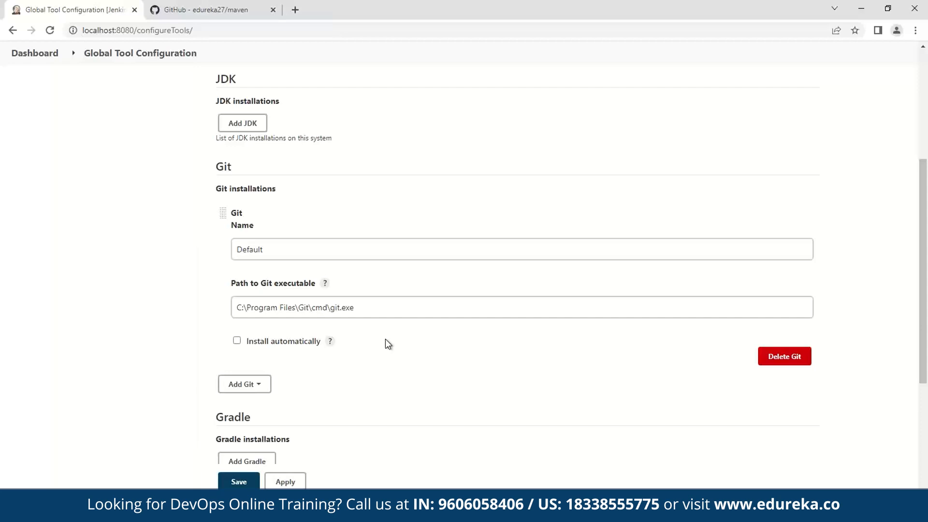
mouse_move(281, 352)
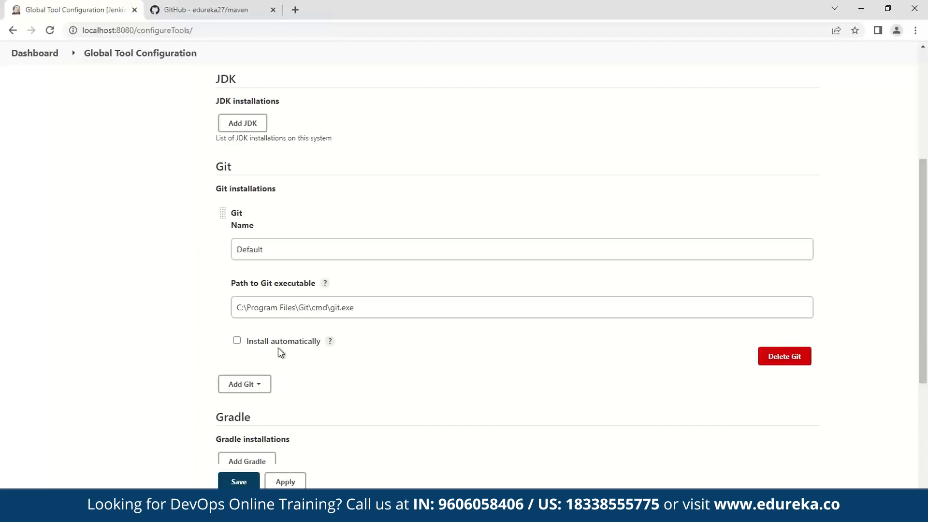
mouse_move(280, 337)
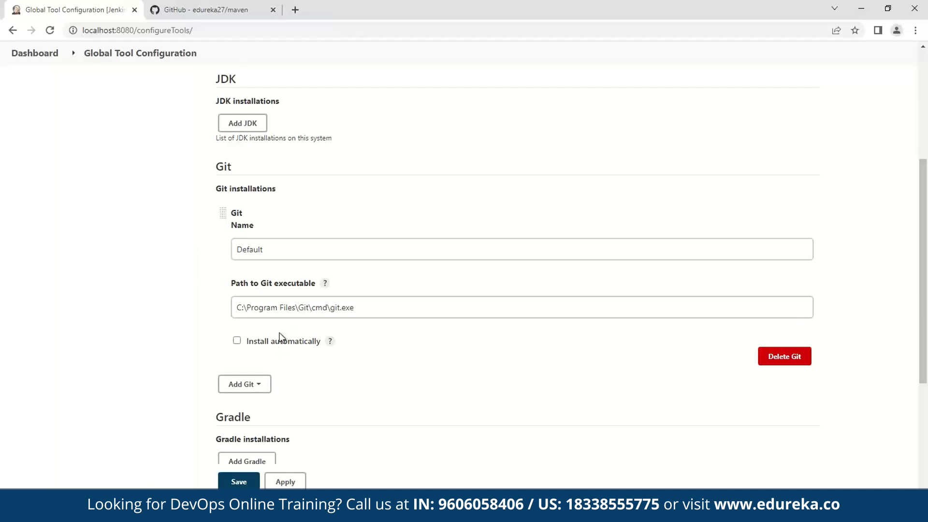
left_click(239, 481)
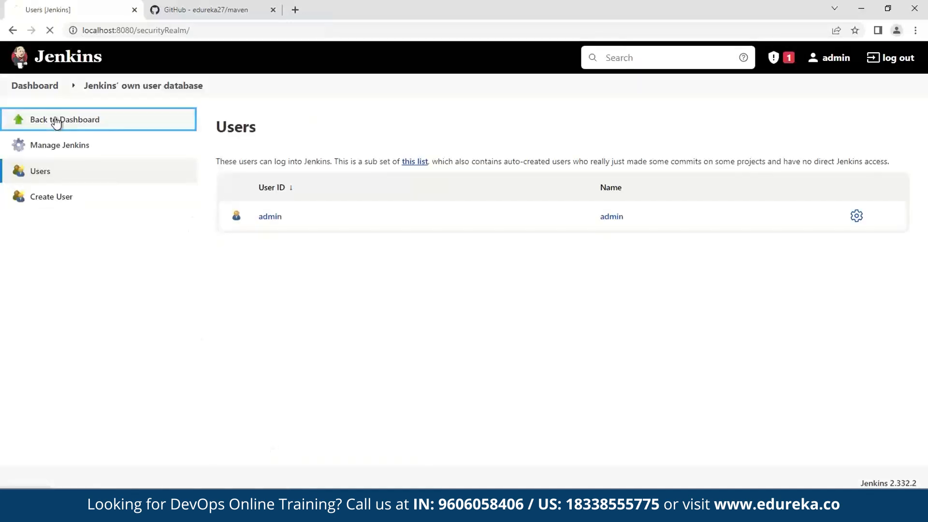
Step: Create a new Maven project job named Mymavenproject from the New Item page
left_click(64, 119)
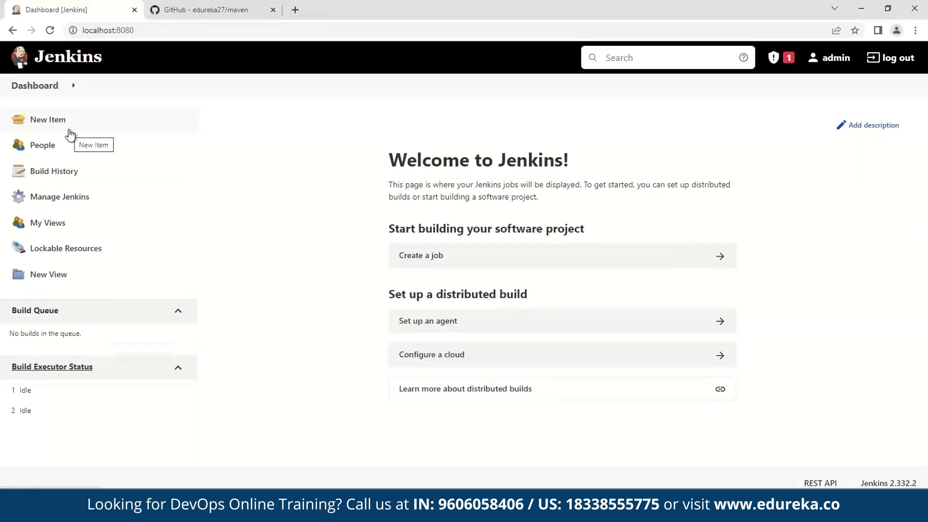
left_click(200, 10)
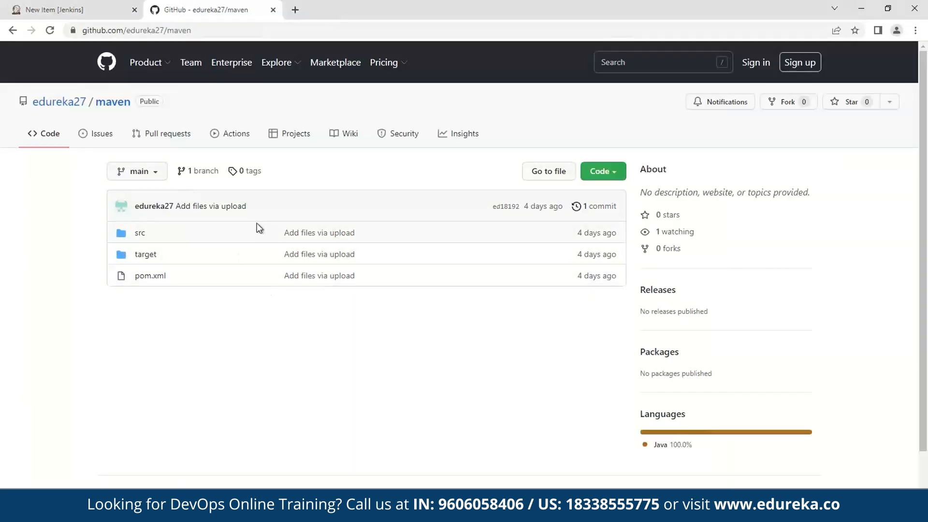
left_click(47, 10)
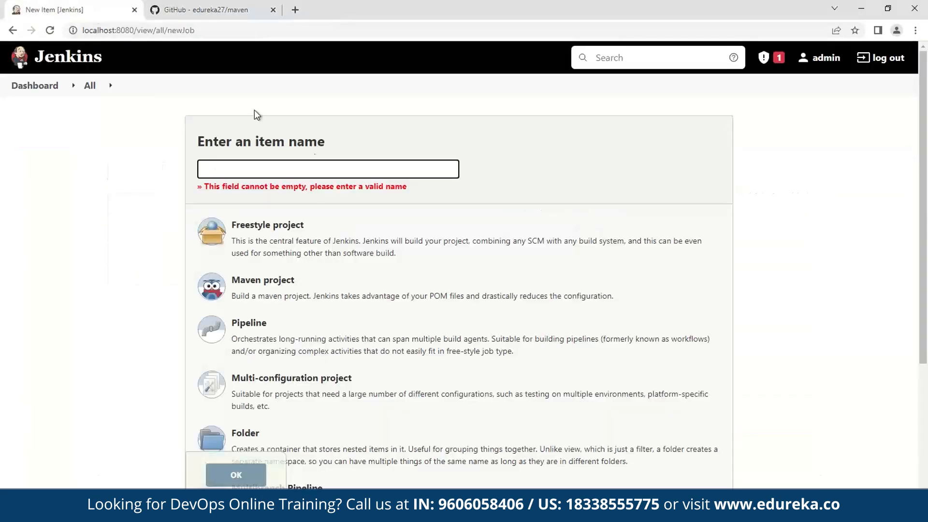
type("M")
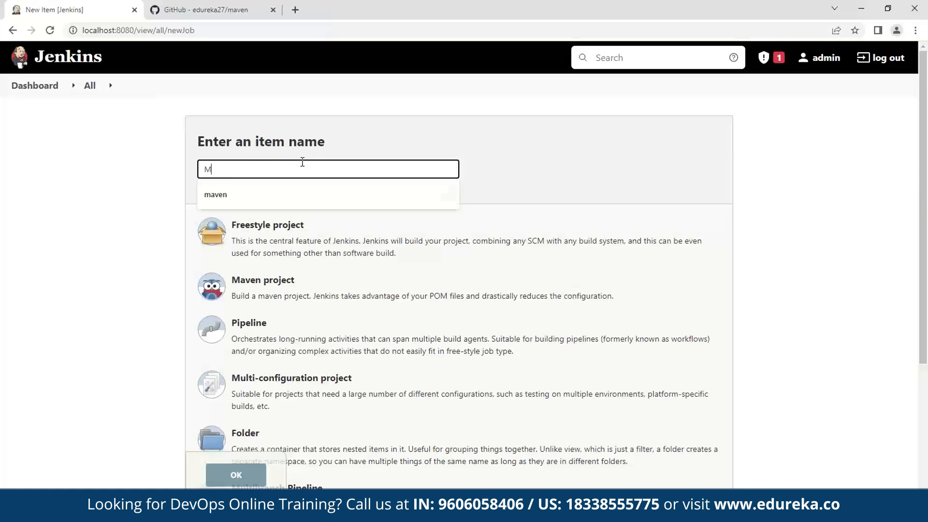
type("ymavenproject")
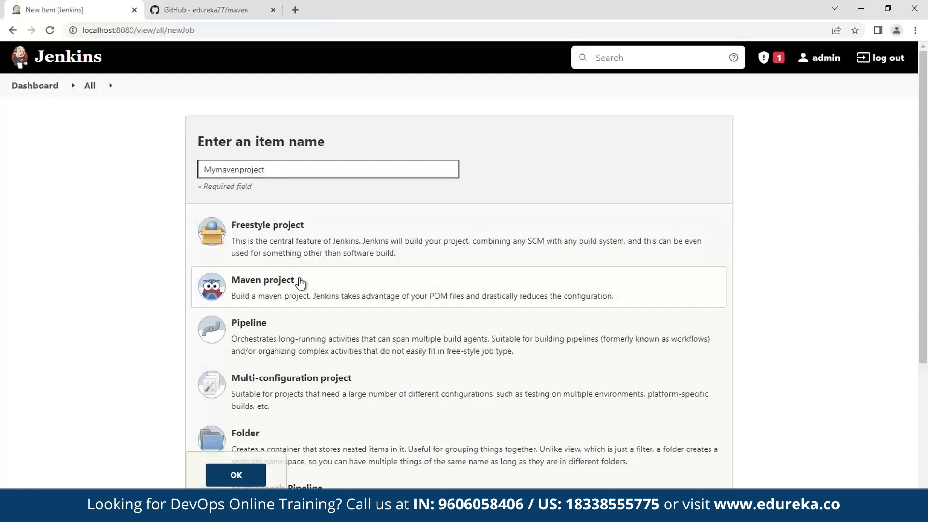
left_click(235, 475)
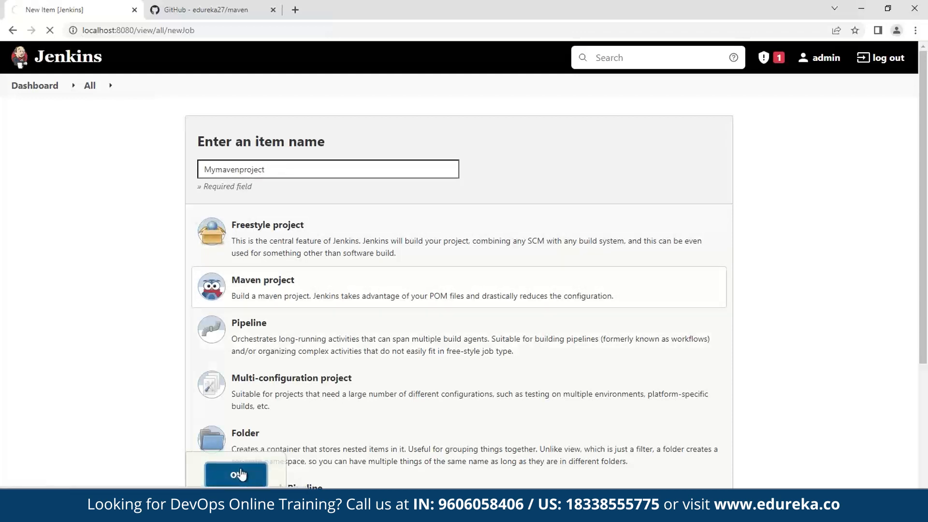
left_click(236, 475)
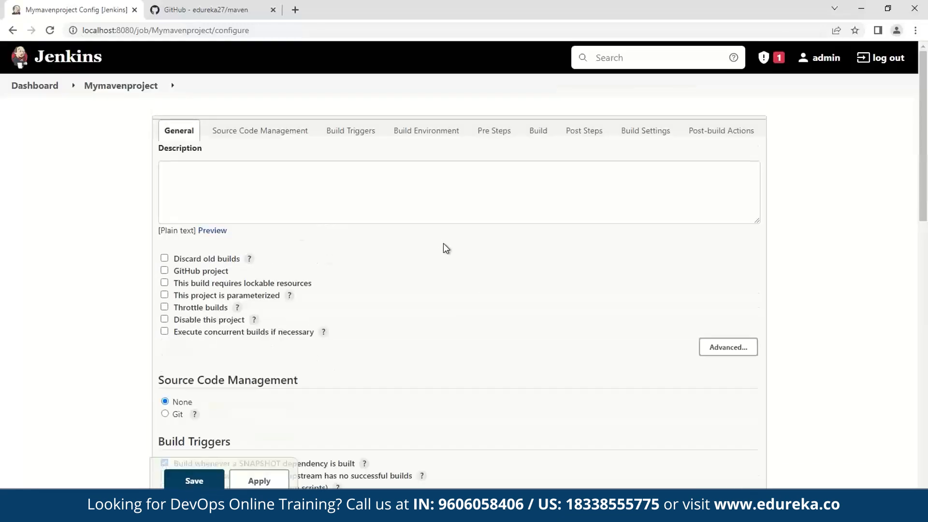
Step: Describe the job as 'My demo on project for maven integration with jenkins'
left_click(298, 191)
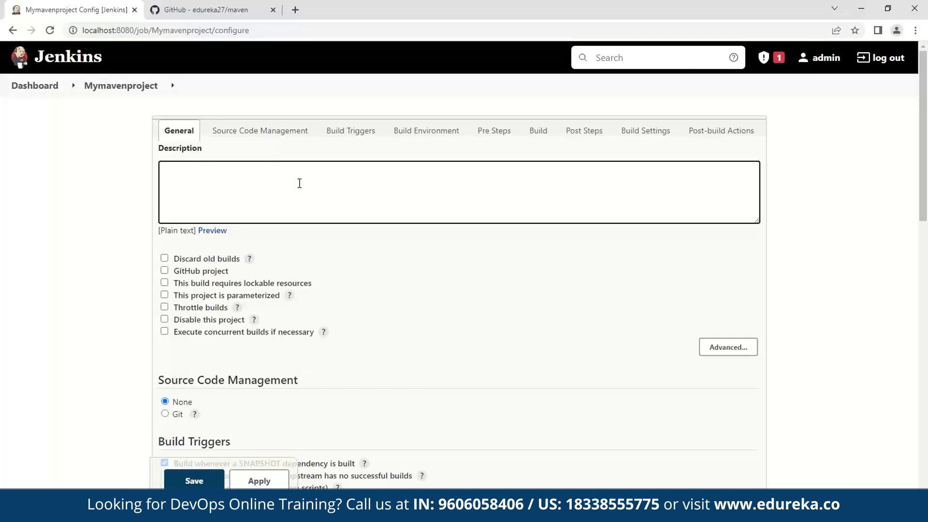
type("My demo on project for maven integration with jenkins")
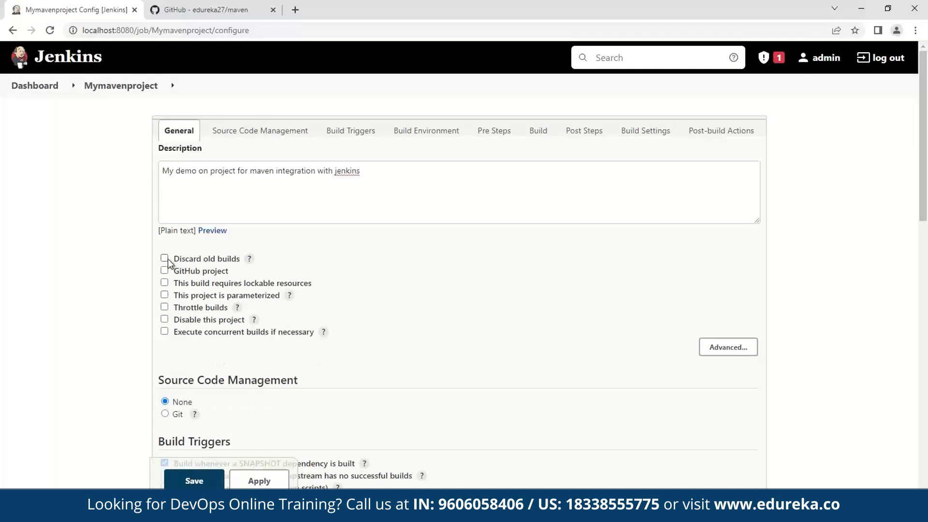
Step: Discard old builds, keeping 10 days and at most 5 builds
left_click(164, 258)
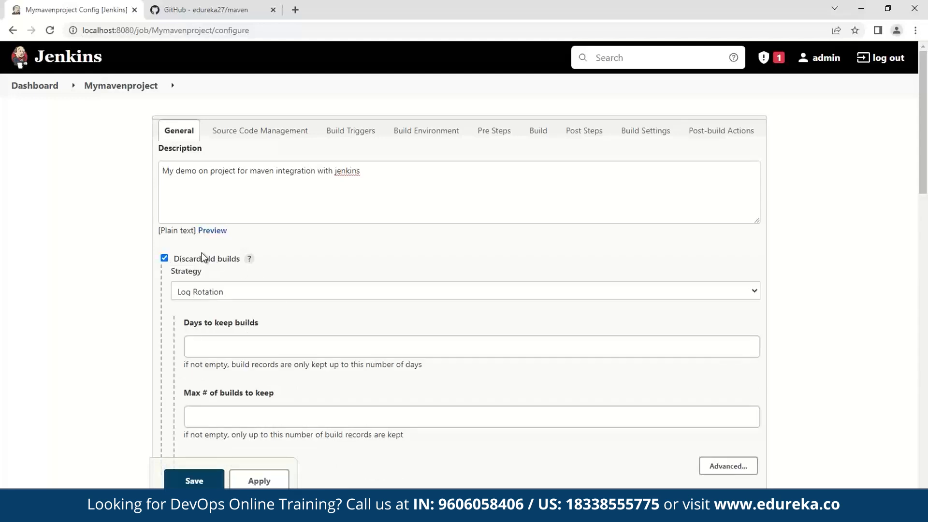
mouse_move(265, 355)
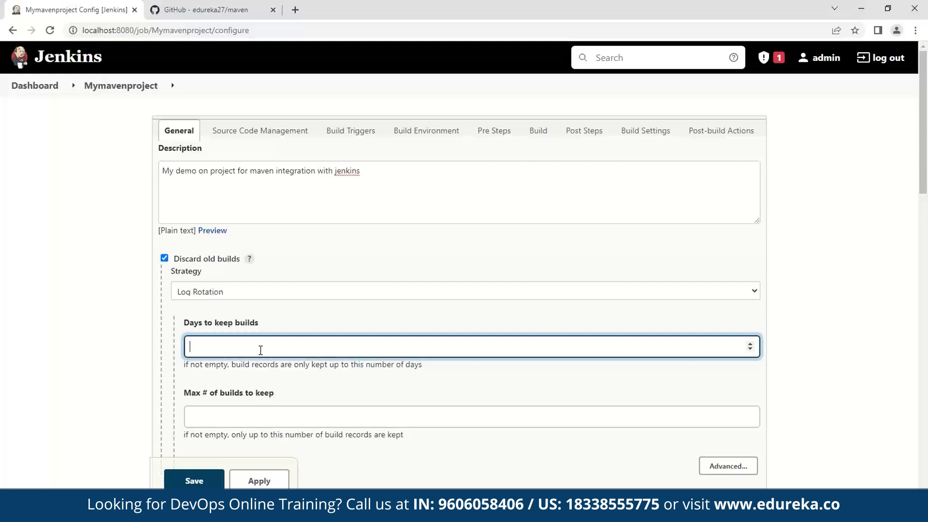
type("10")
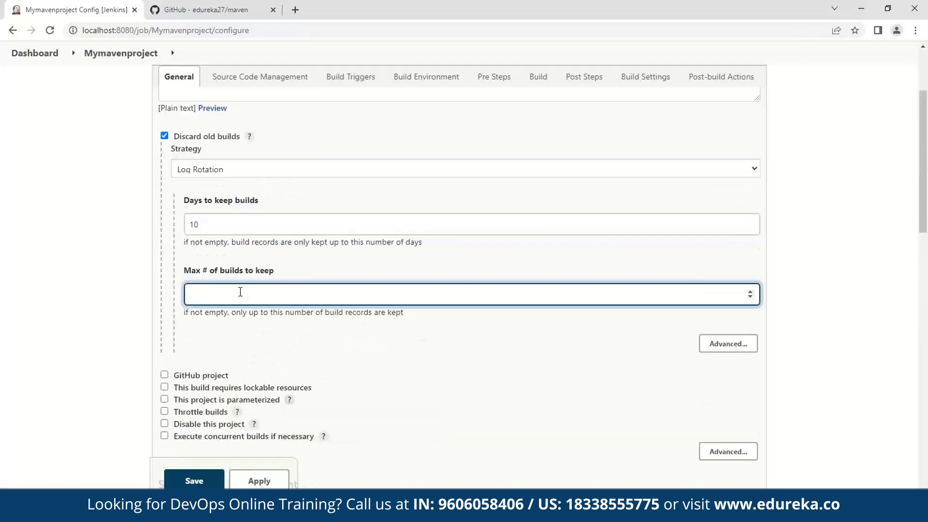
type("5")
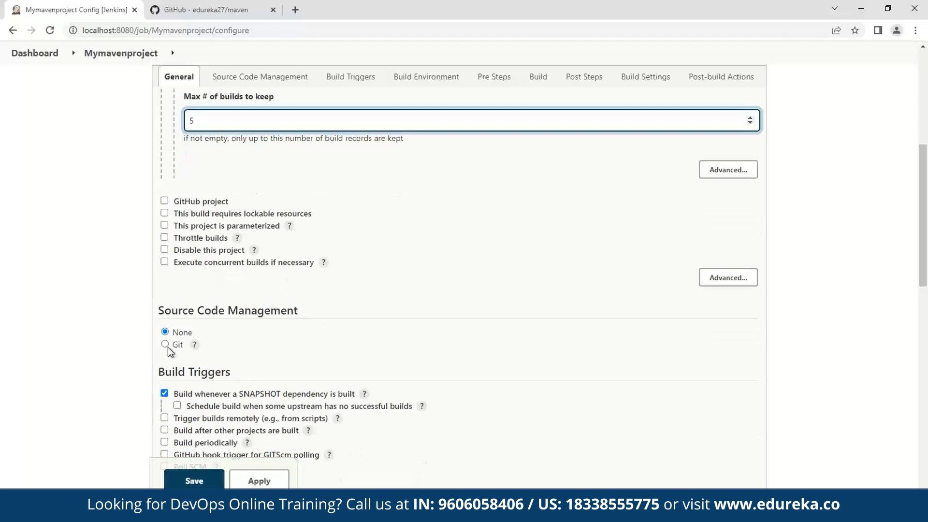
left_click(165, 344)
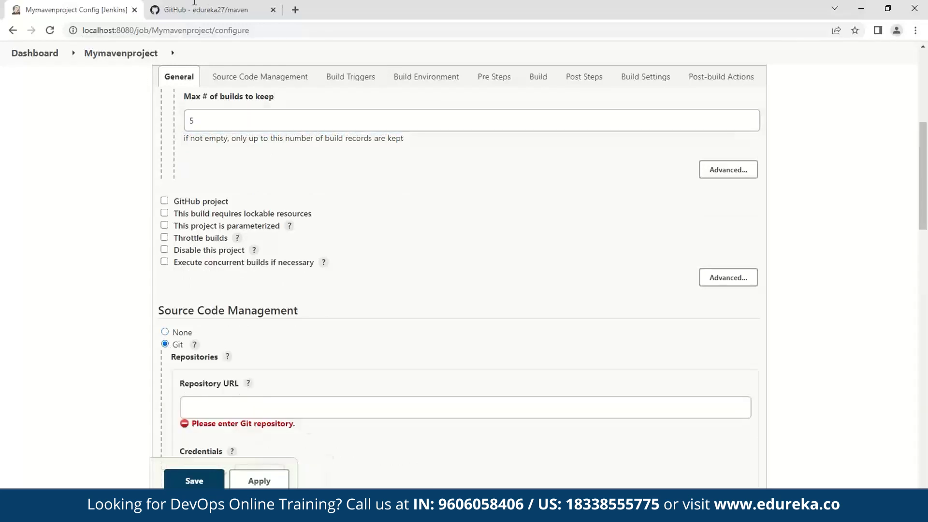
left_click(204, 9)
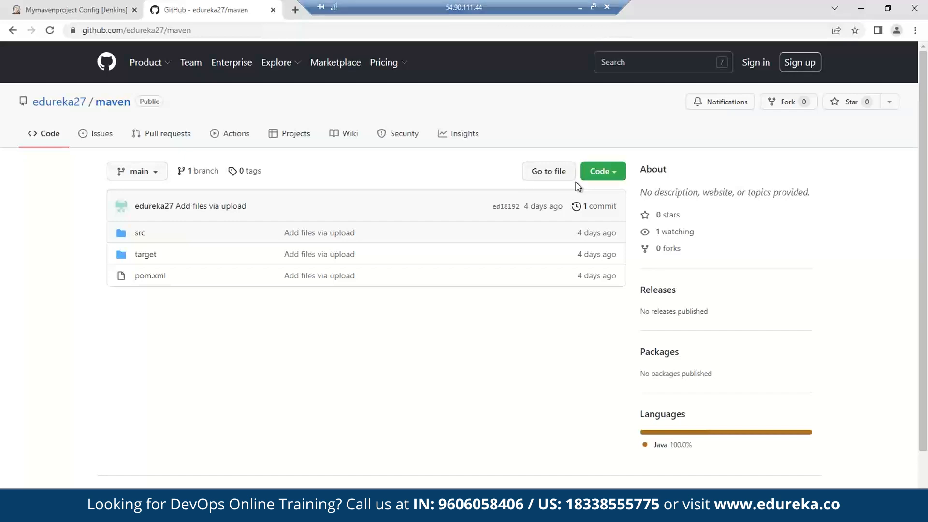
left_click(602, 171)
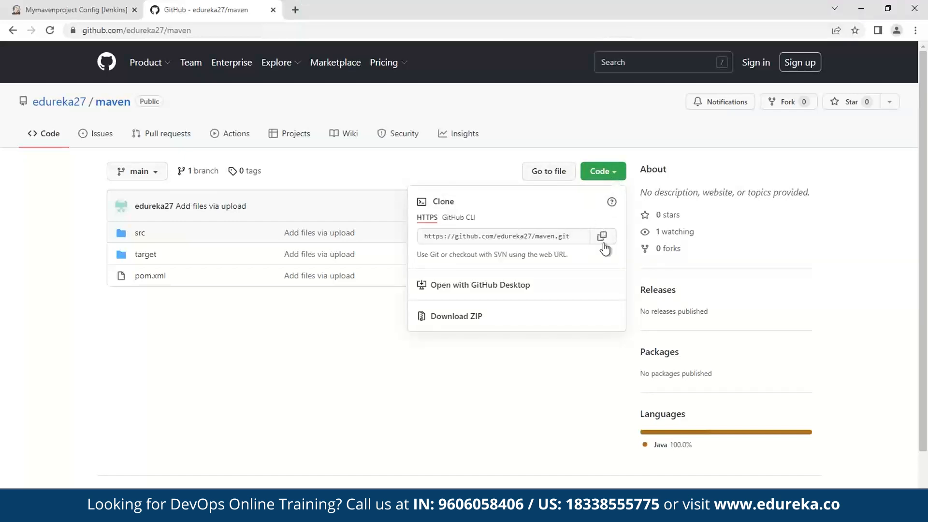
left_click(71, 10)
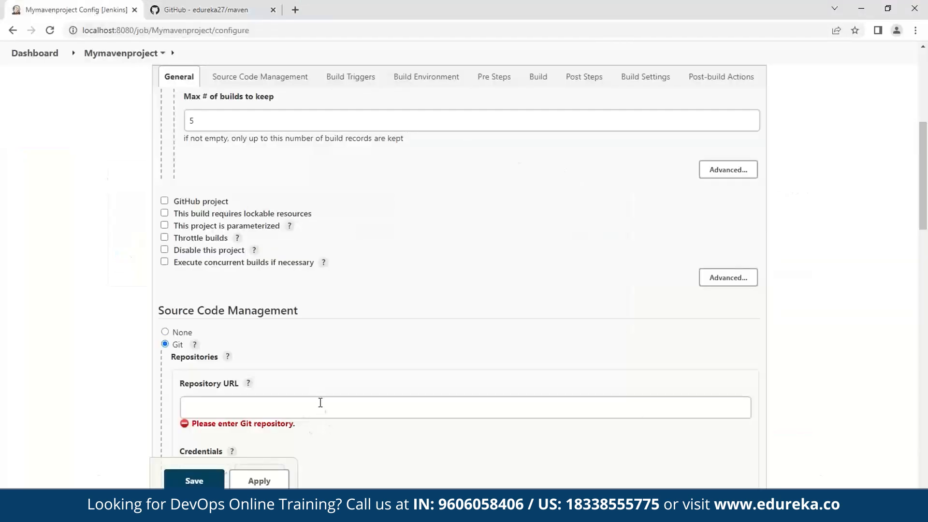
type("https://github.com/edureka27/maven.git")
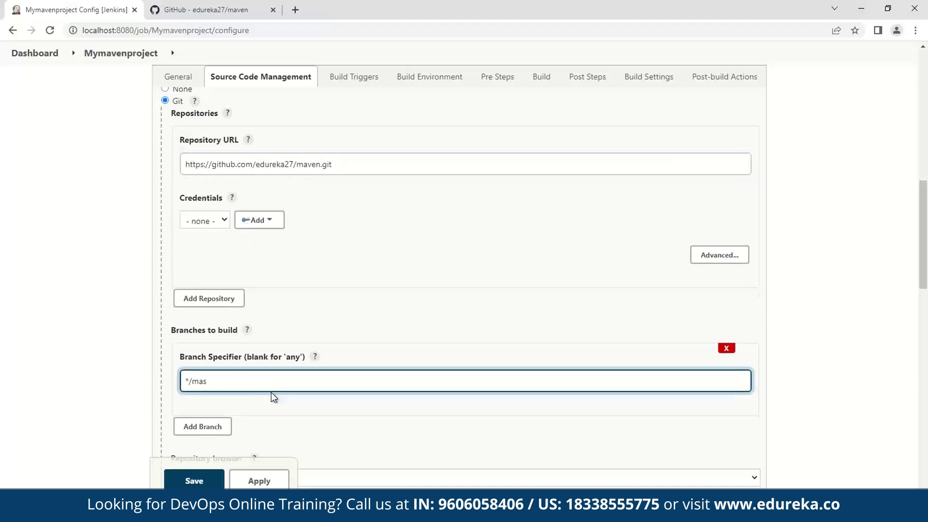
Step: Confirm the branch on GitHub and set the branch specifier to */main
left_click(204, 10)
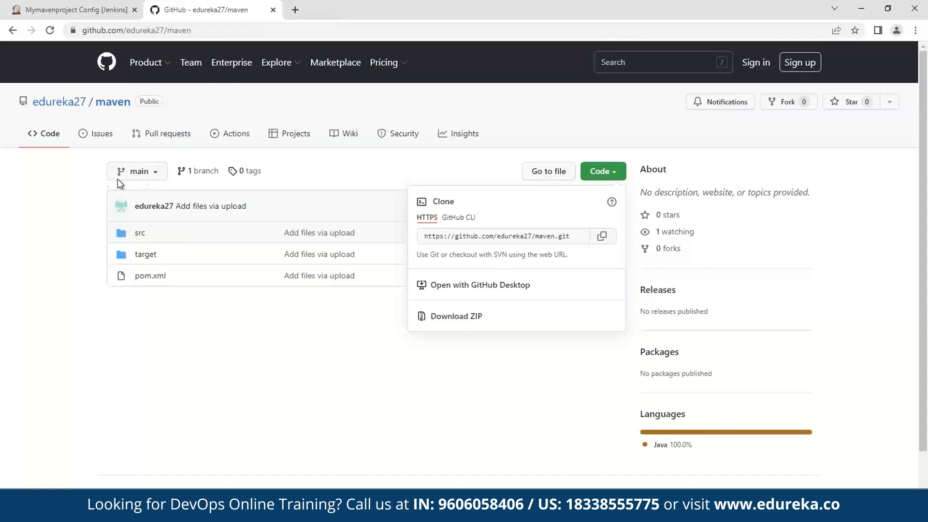
mouse_move(89, 25)
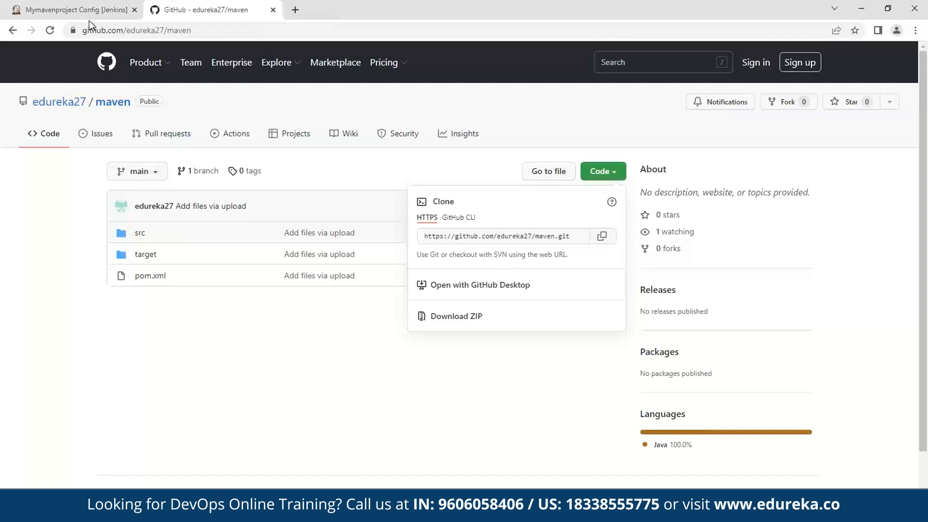
left_click(71, 10)
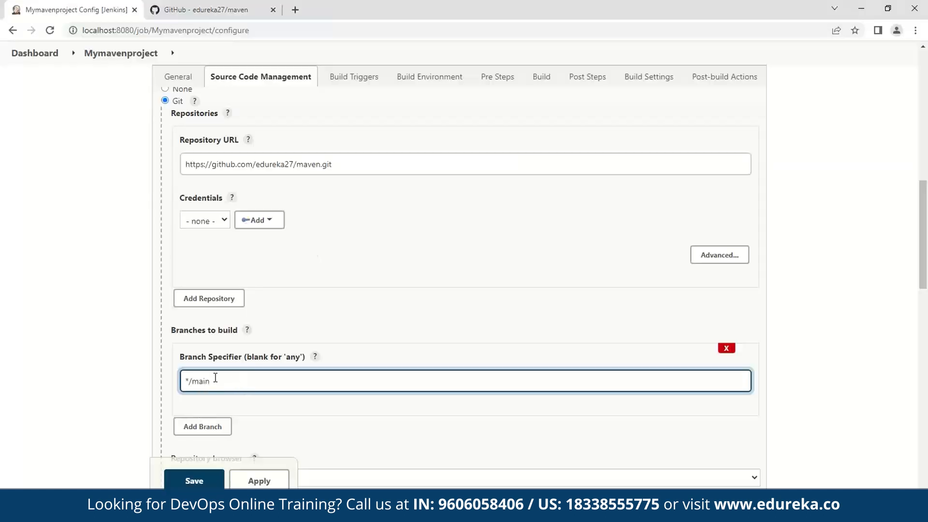
left_click(204, 10)
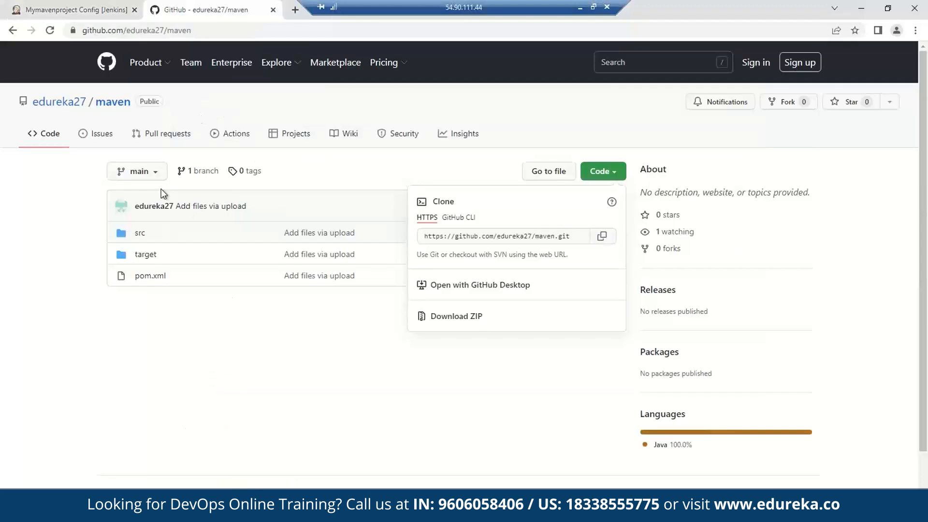
mouse_move(180, 128)
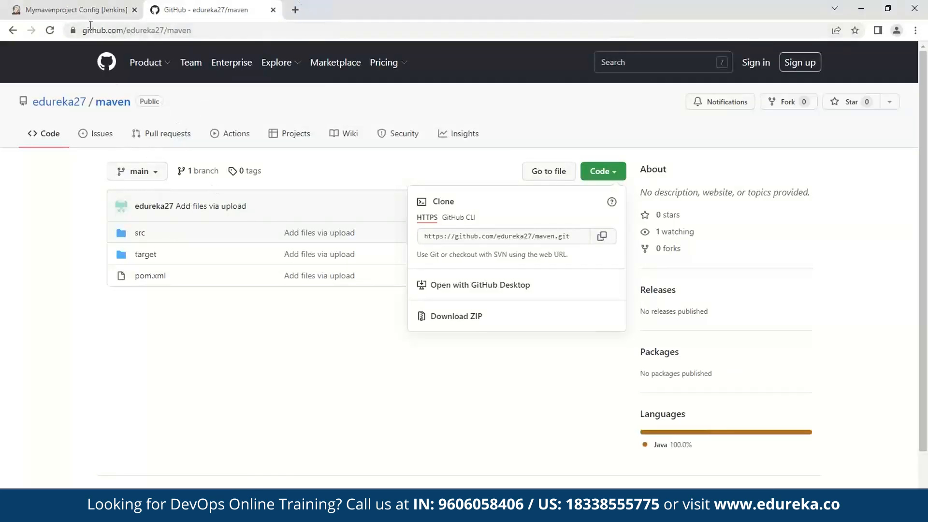
left_click(71, 9)
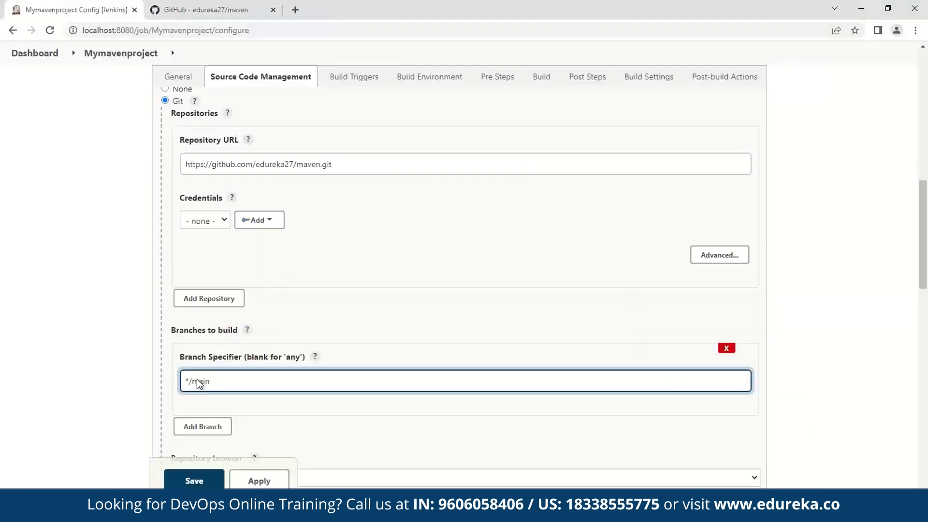
scroll("down", 3)
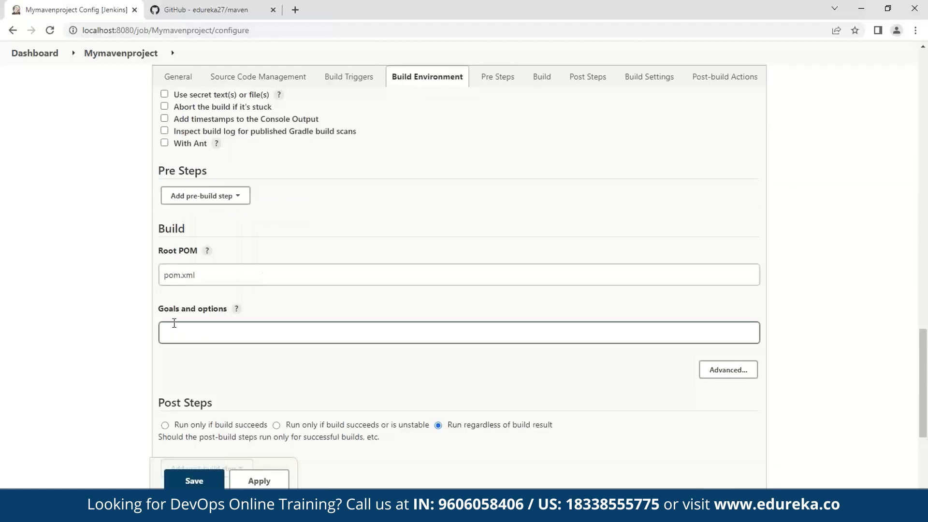
mouse_move(200, 326)
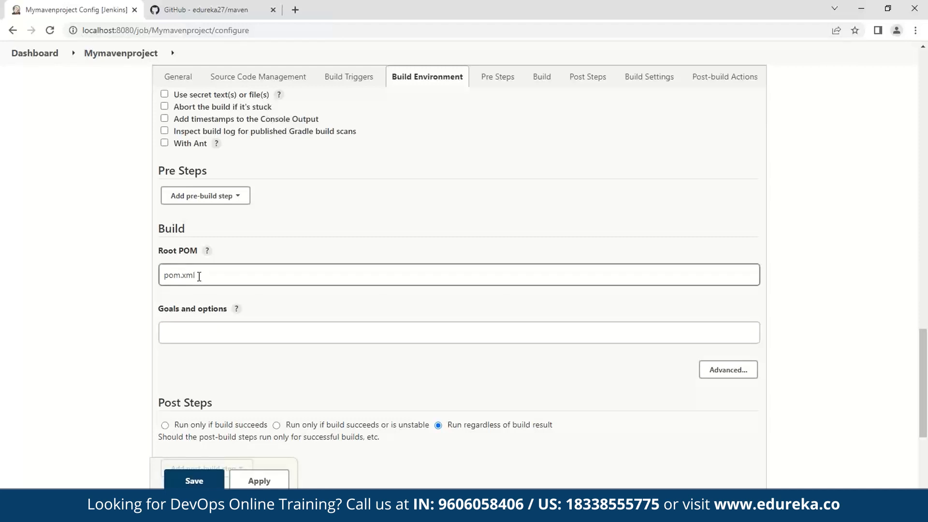
mouse_move(226, 278)
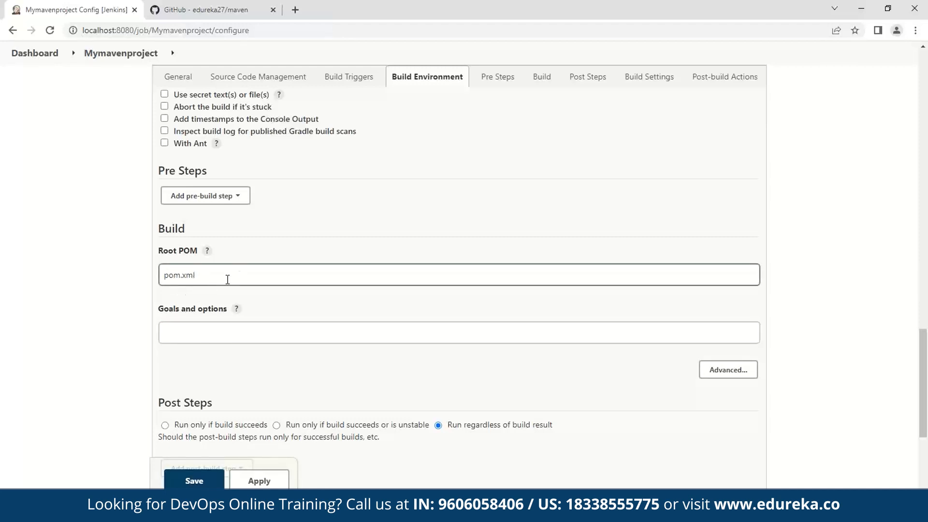
mouse_move(187, 9)
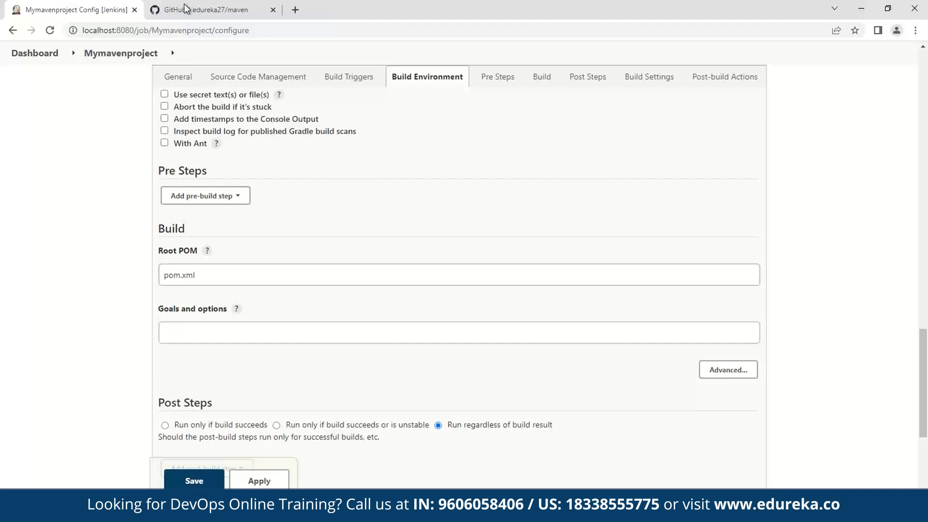
left_click(204, 10)
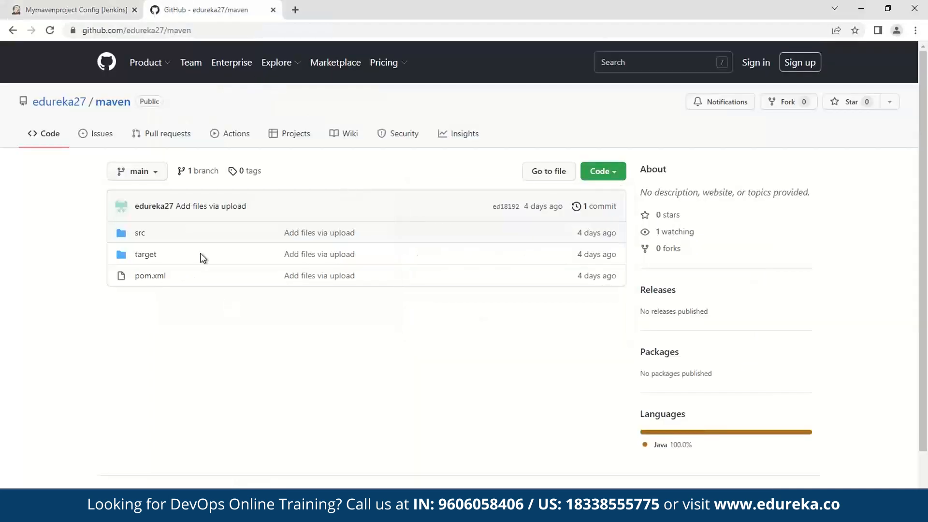
left_click(73, 10)
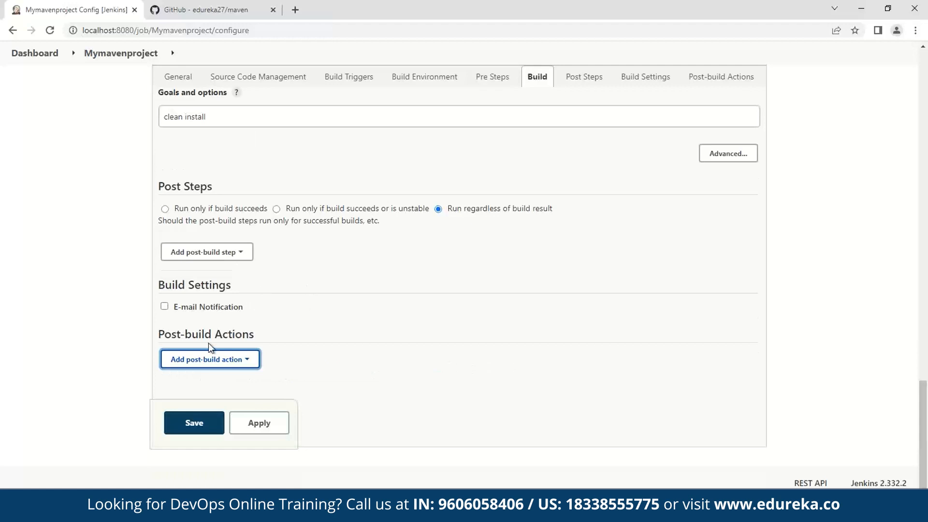
left_click(208, 359)
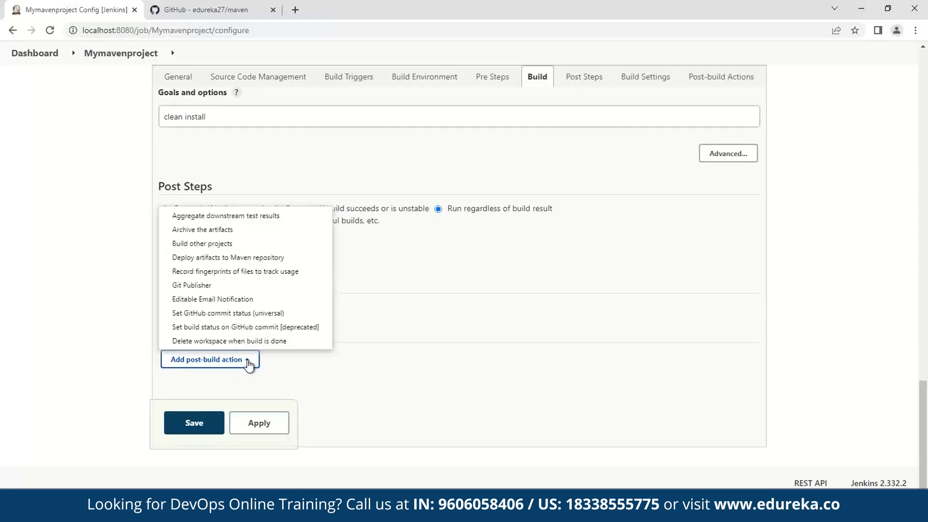
mouse_move(201, 244)
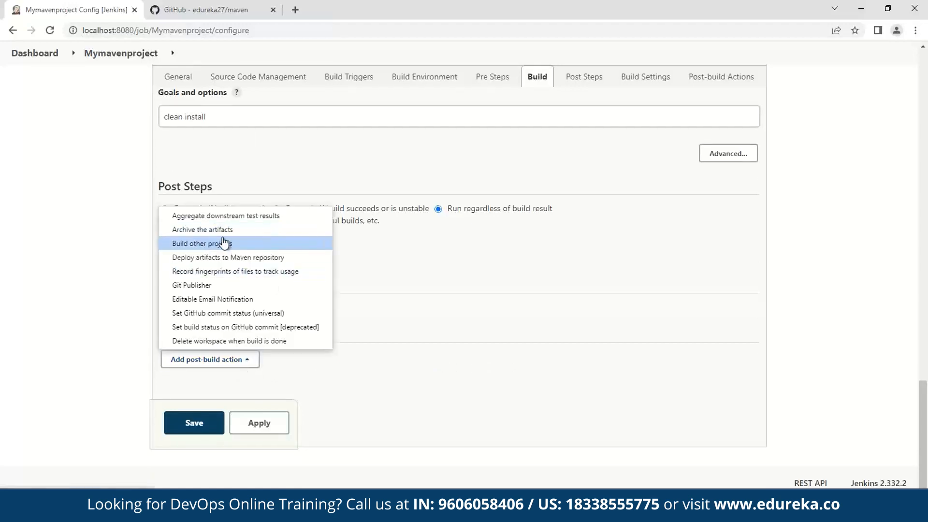
left_click(460, 306)
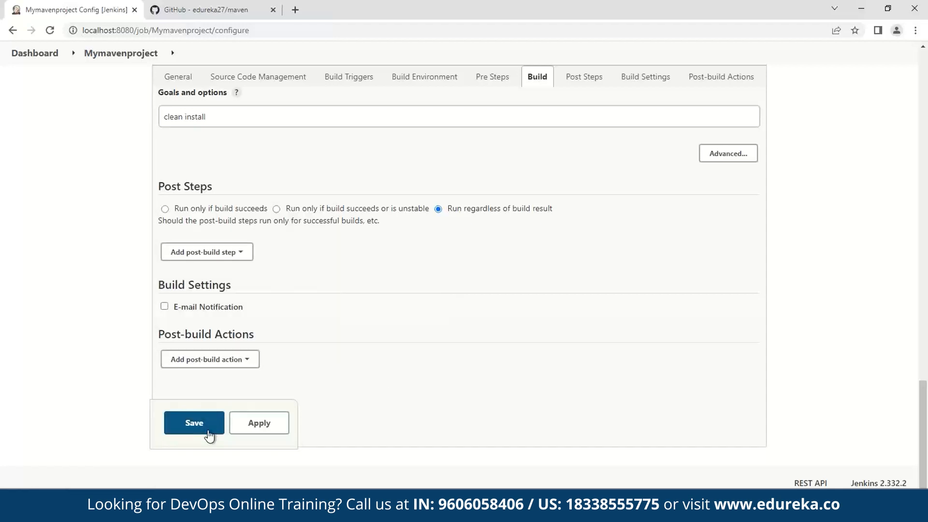
Step: Save Mymavenproject, run Build Now, and bring up build #1's options
left_click(194, 423)
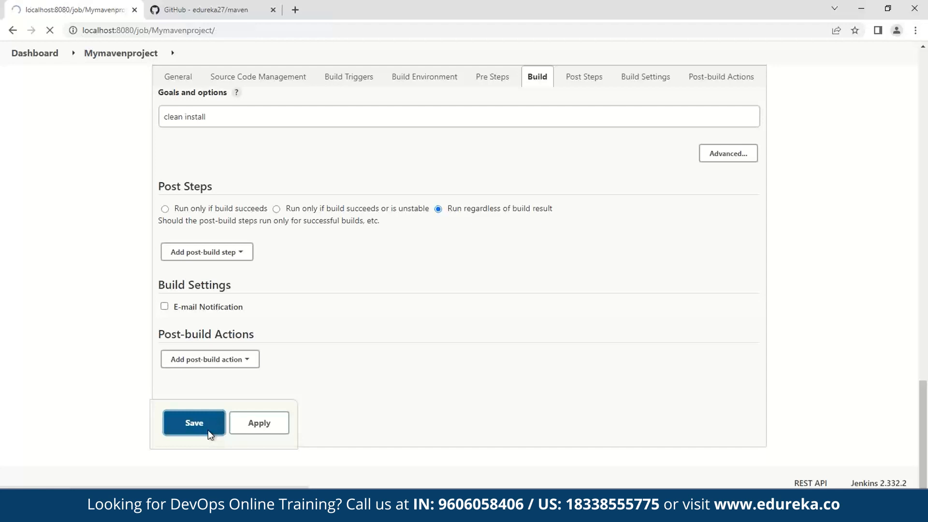
left_click(193, 422)
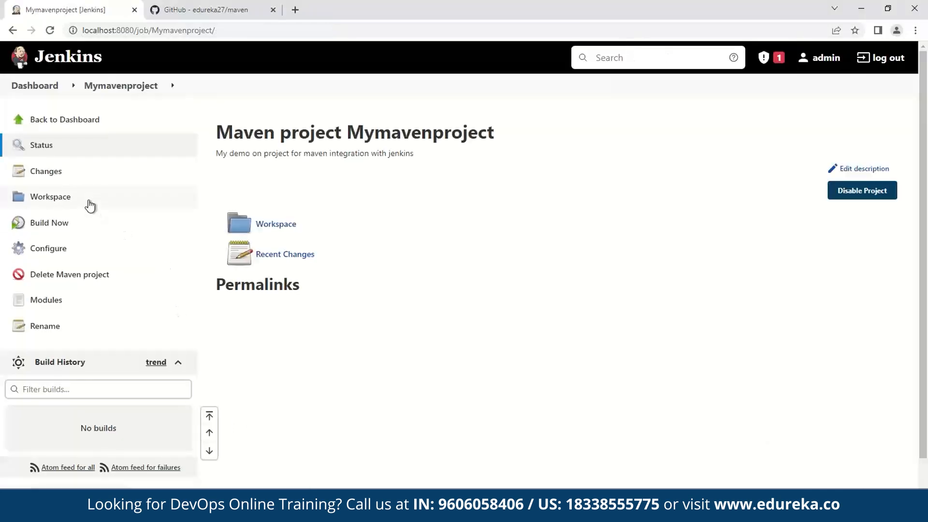
mouse_move(273, 187)
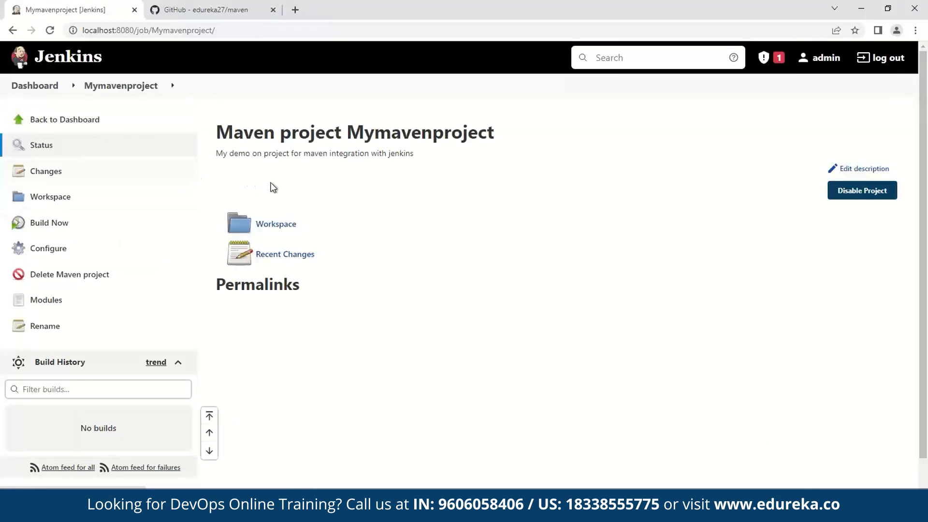
mouse_move(49, 222)
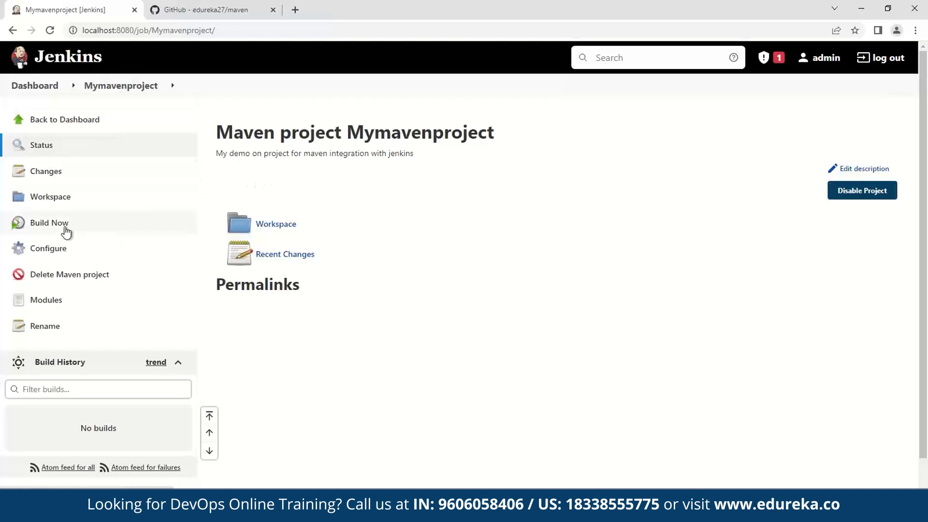
left_click(49, 223)
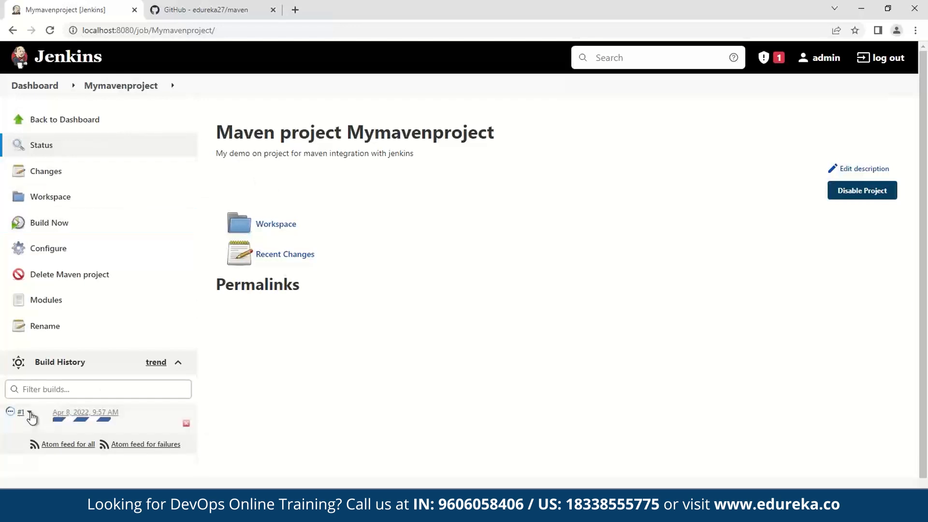
left_click(30, 414)
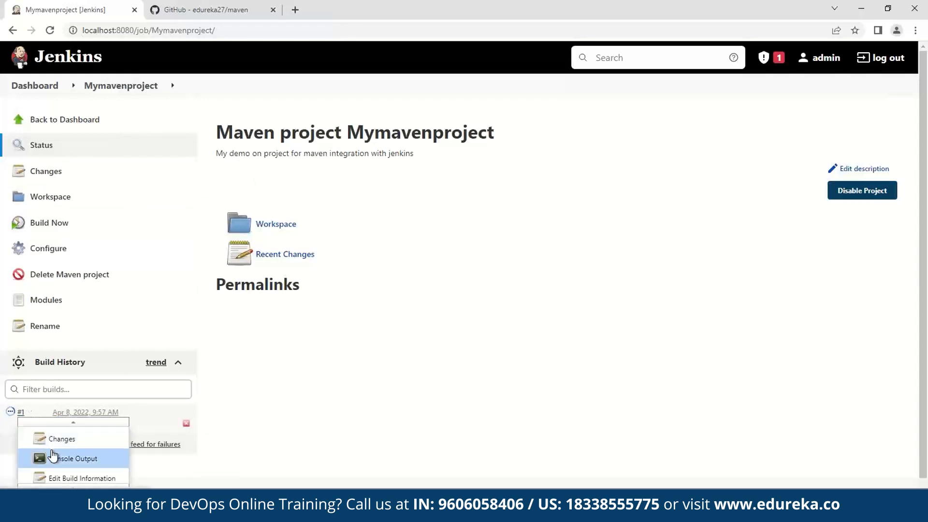
Step: Follow build #1's console output down to Finished: SUCCESS
left_click(73, 458)
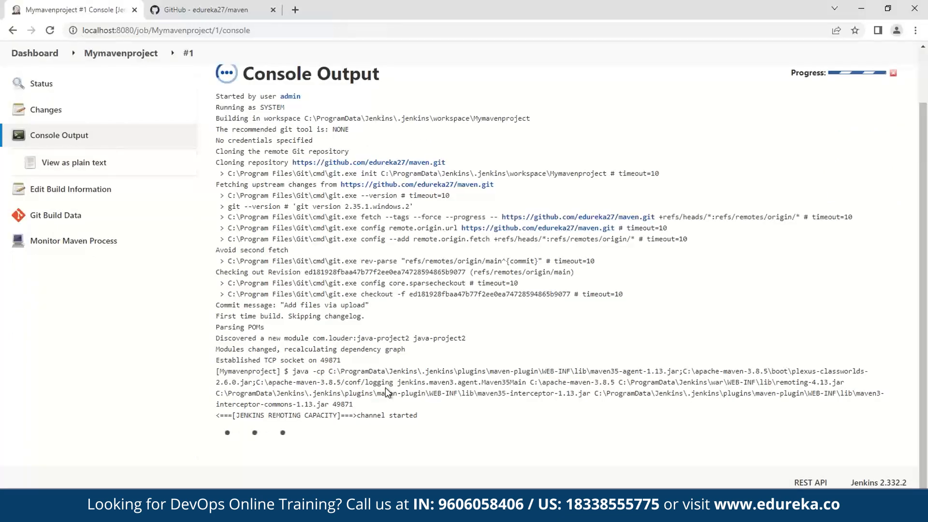
scroll("down", 3)
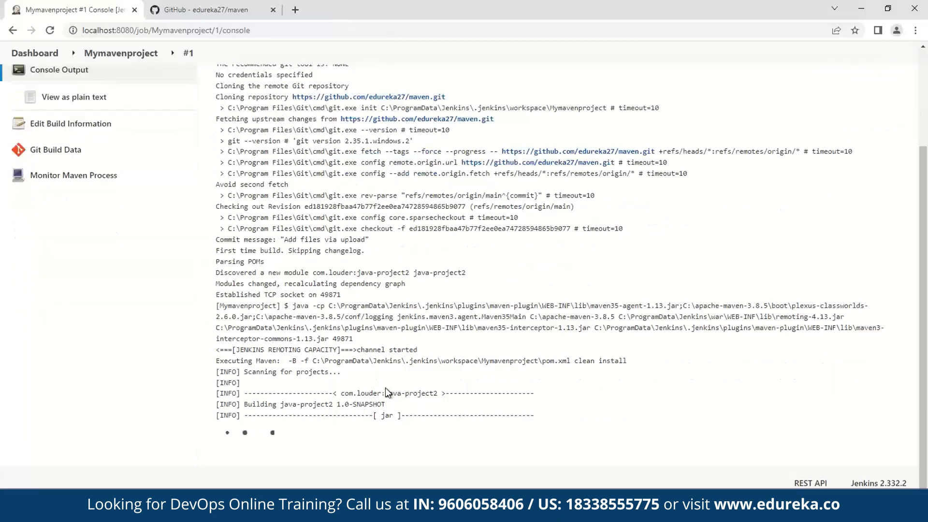
scroll("down", 3)
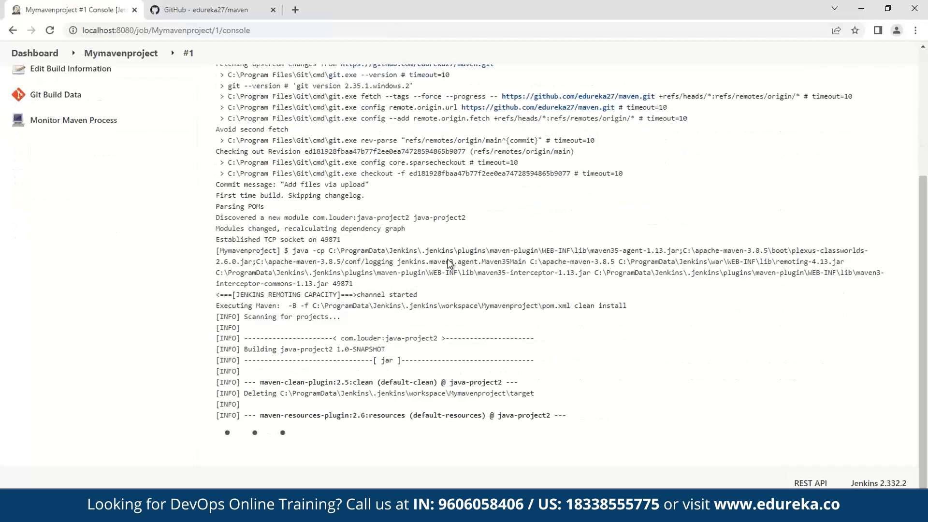
scroll("down", 3)
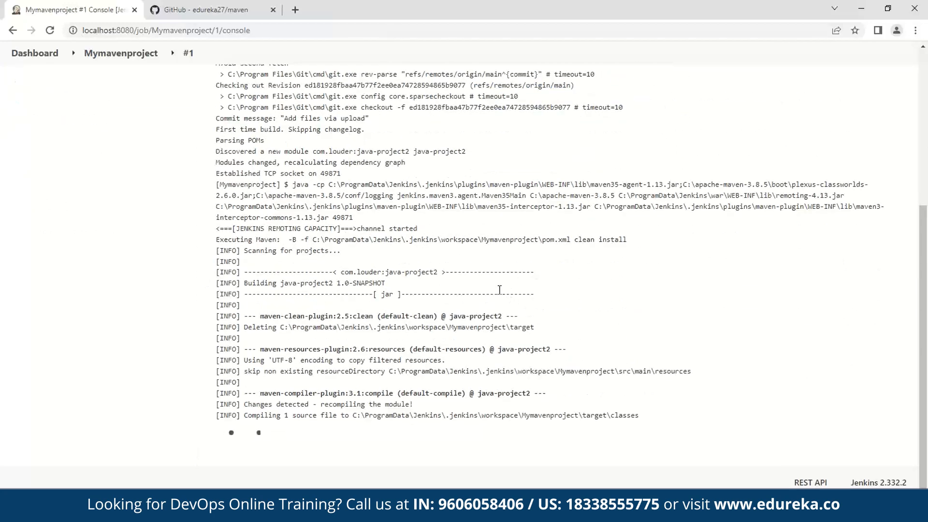
scroll("down", 3)
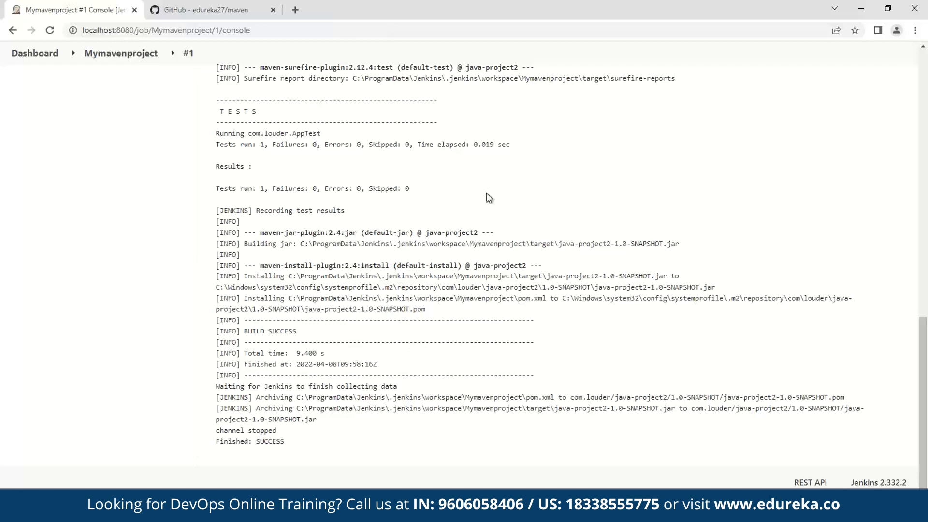
mouse_move(616, 375)
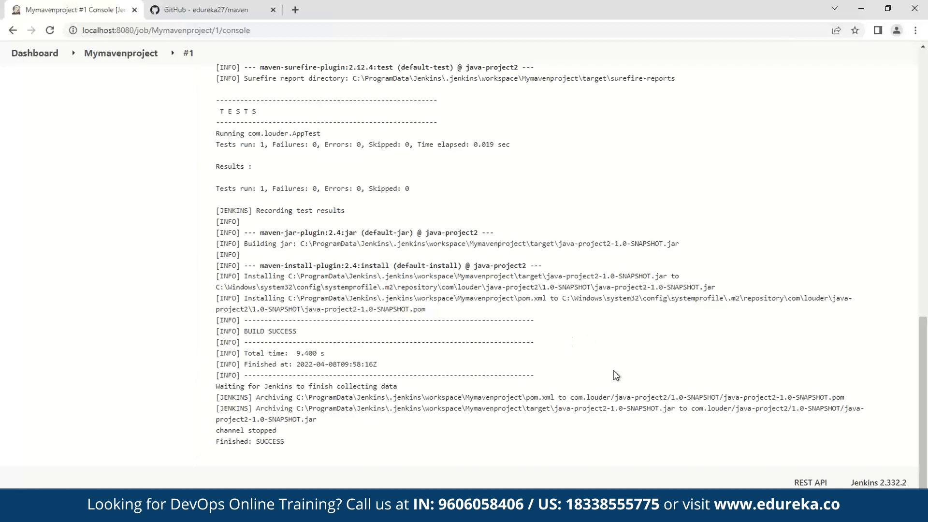
Step: Back on the project page, browse the workspace toward the target folder with the SNAPSHOT jar
double_click(273, 441)
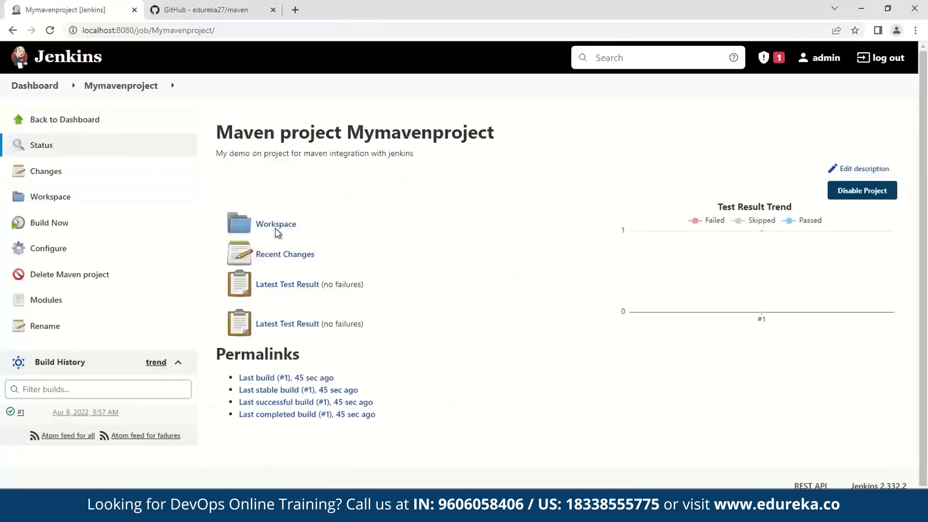
left_click(276, 223)
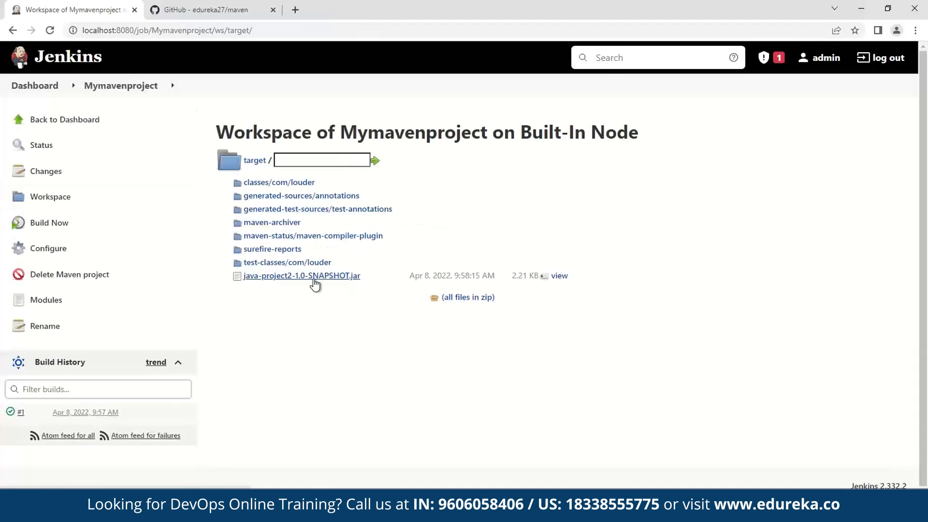
mouse_move(317, 286)
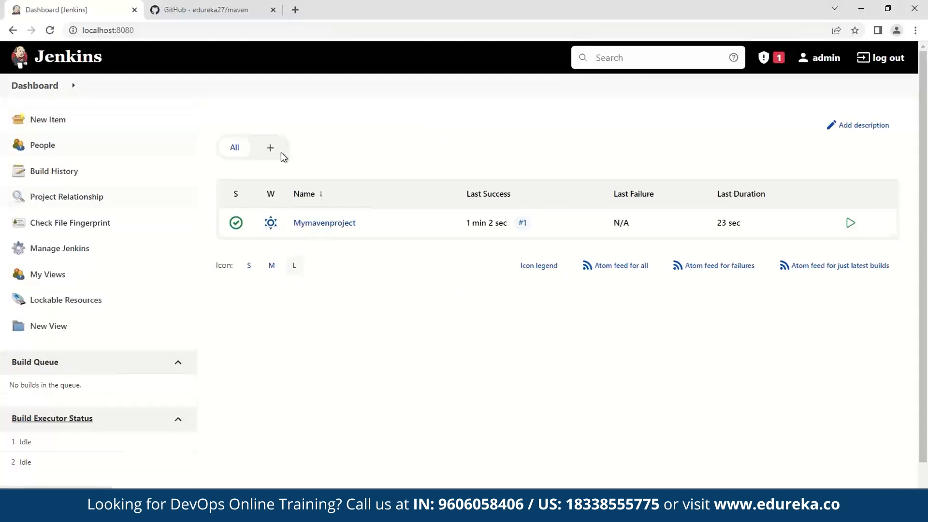
mouse_move(755, 251)
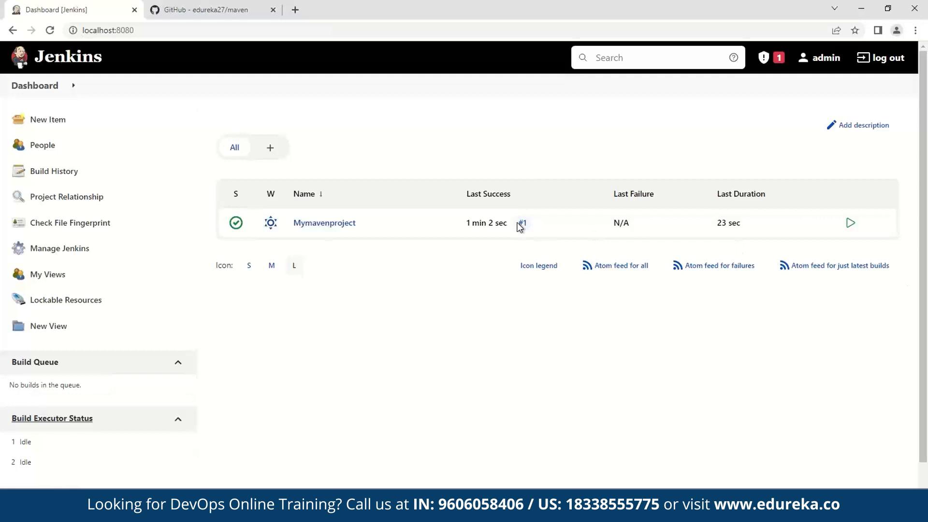
mouse_move(236, 266)
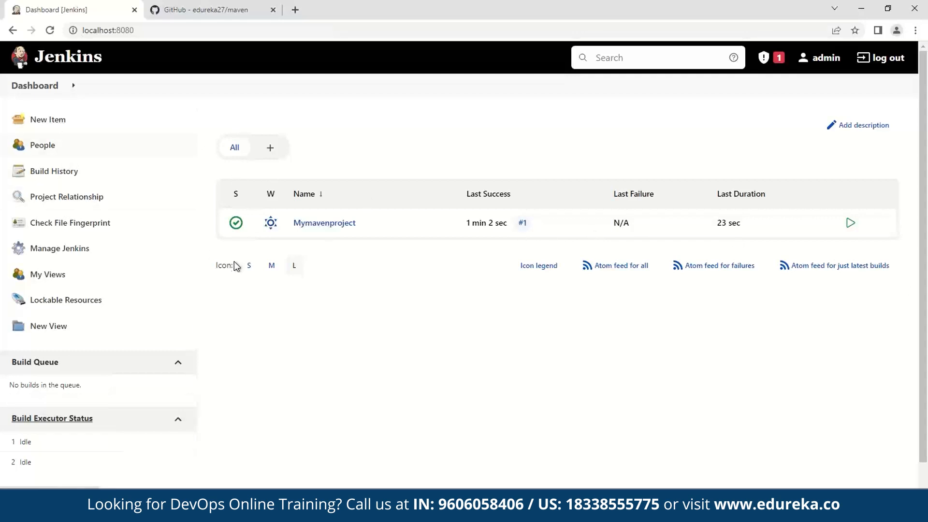
mouse_move(160, 161)
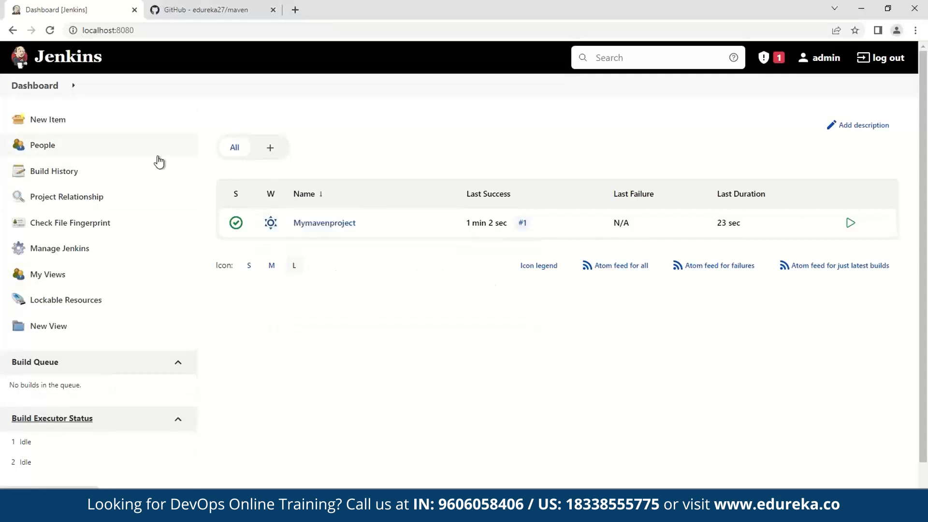
mouse_move(159, 159)
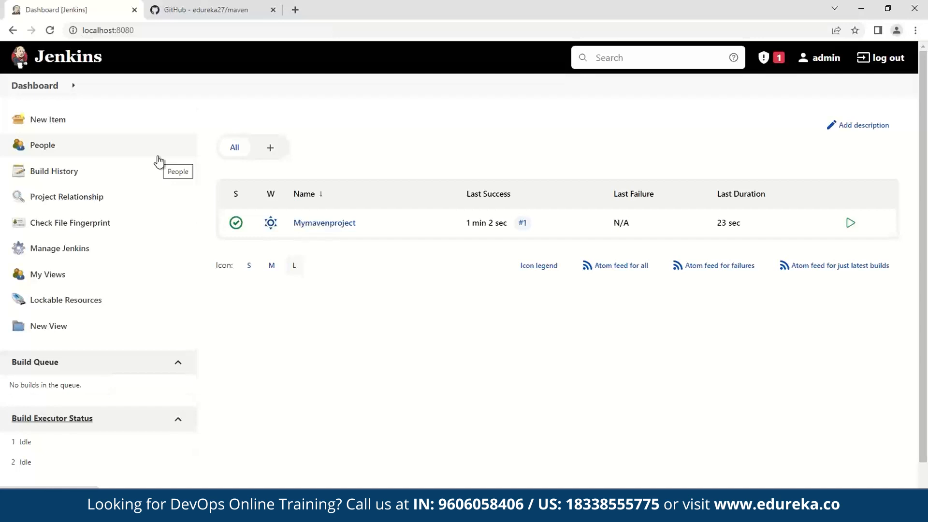
mouse_move(388, 249)
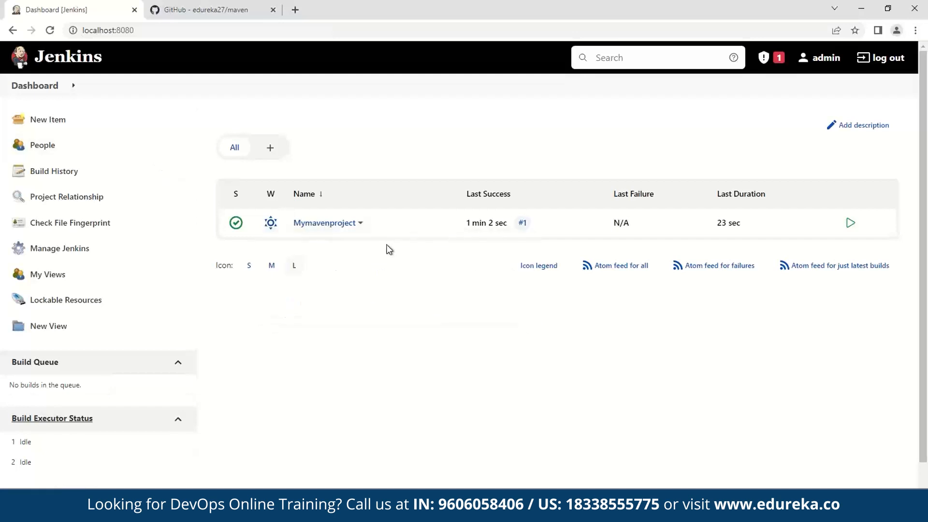
mouse_move(386, 249)
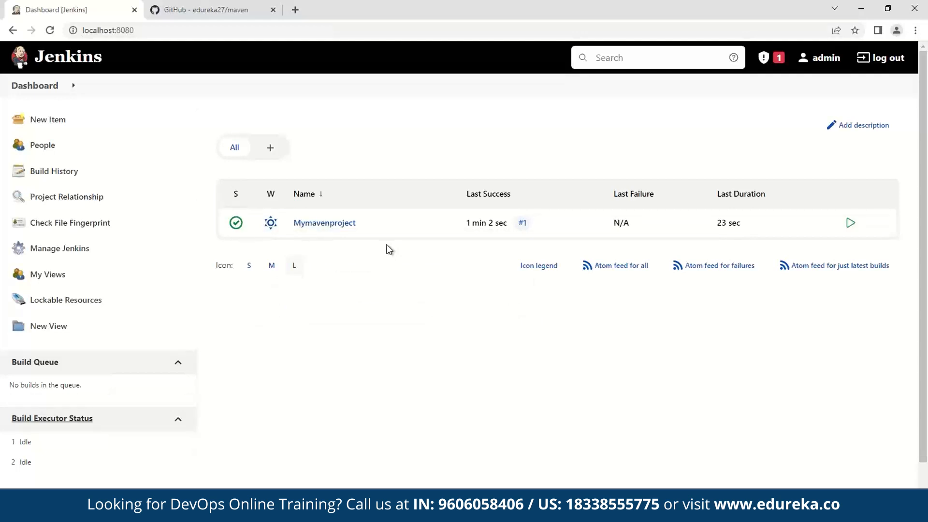
mouse_move(418, 231)
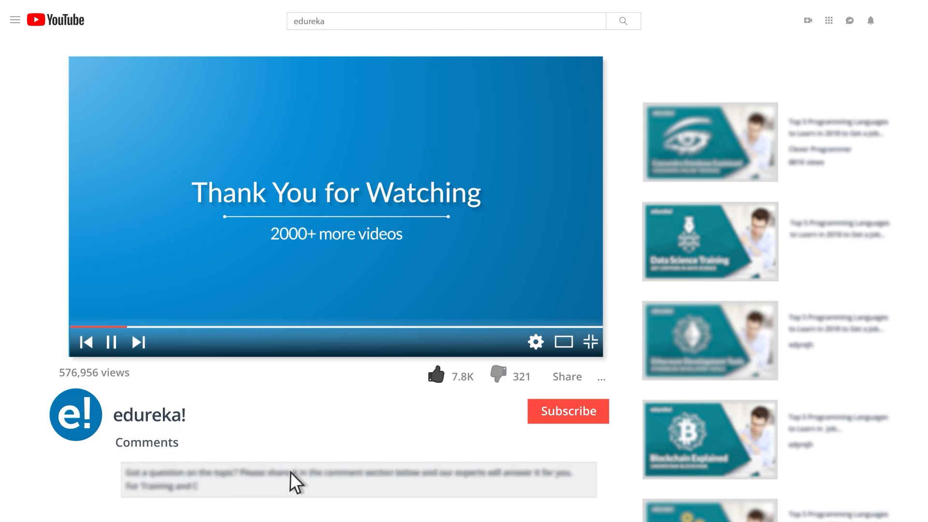
mouse_move(385, 488)
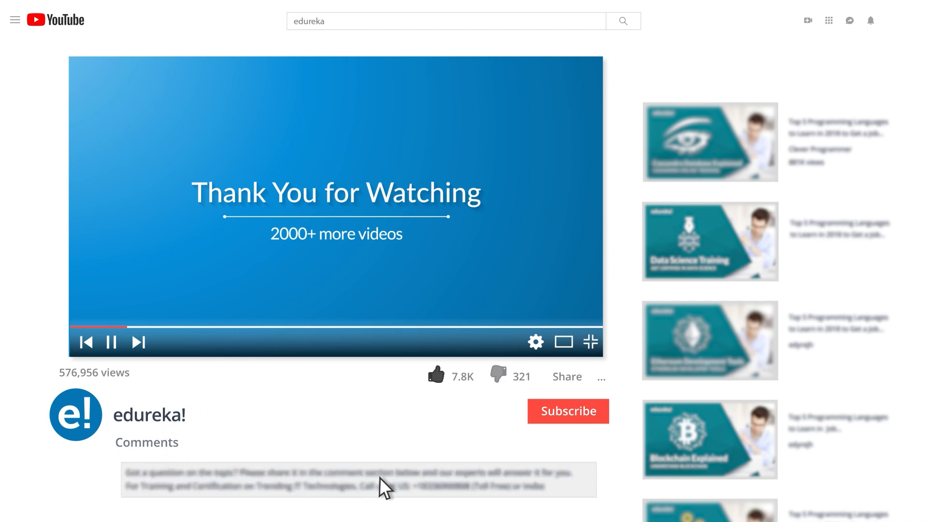
scroll("down", 3)
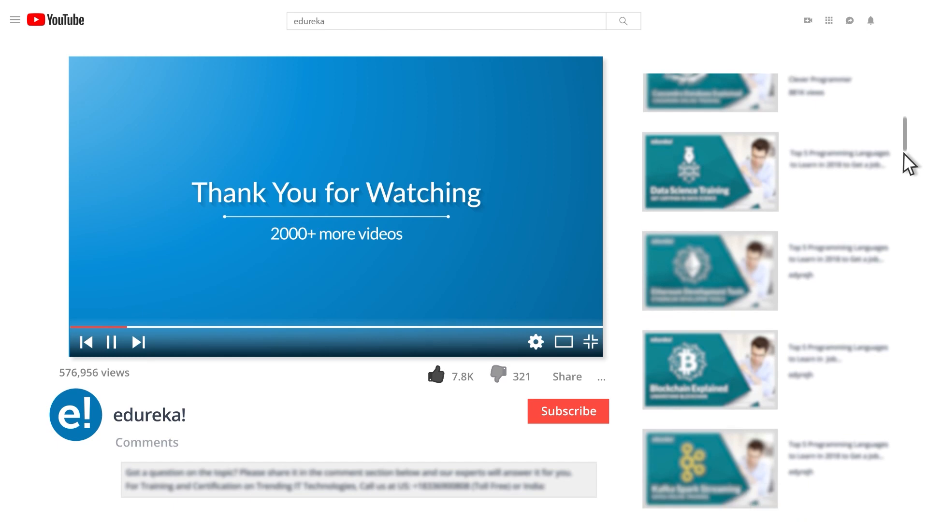
left_click(567, 411)
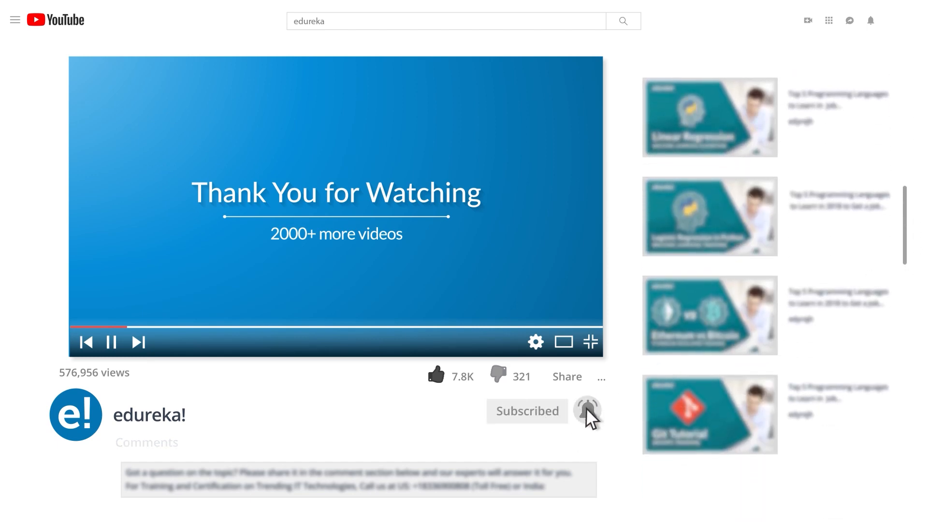